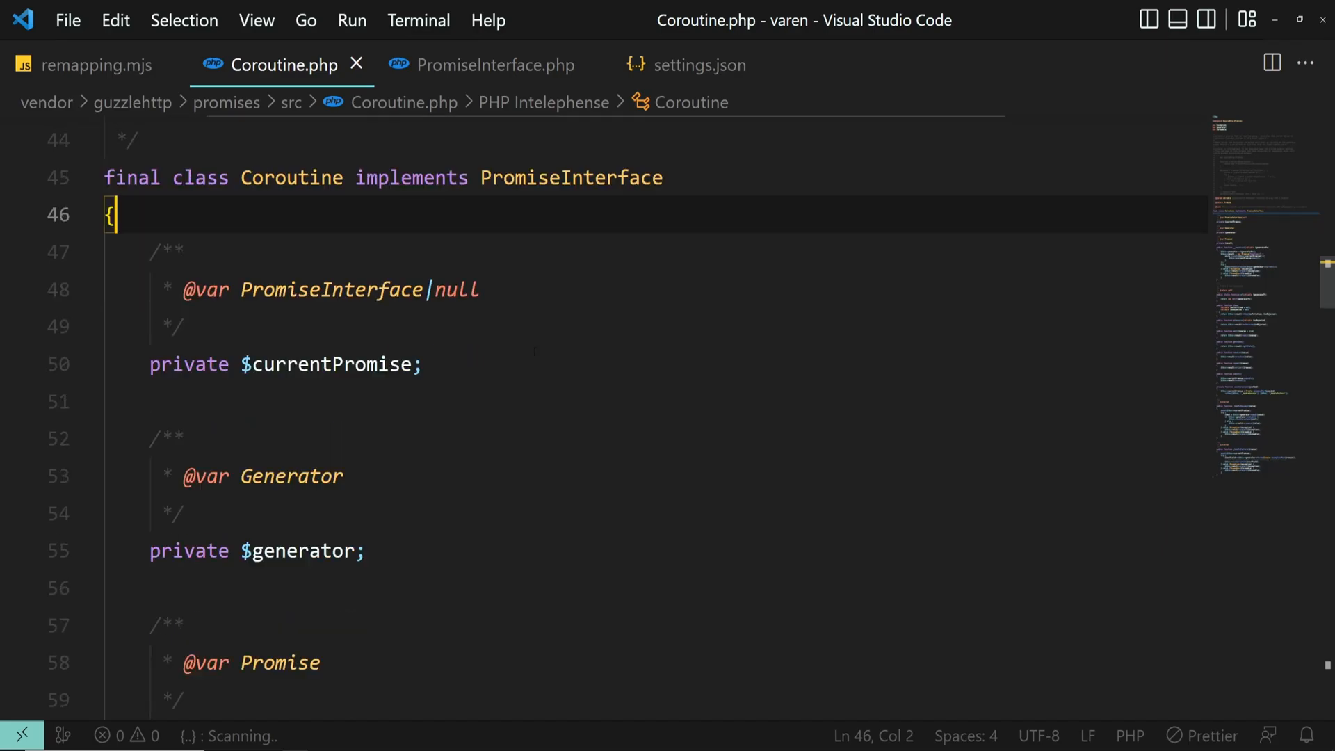
# - Scroll through Coroutine.php, then switch to PromiseInterface.php and scroll it
pyautogui.scroll(-3)
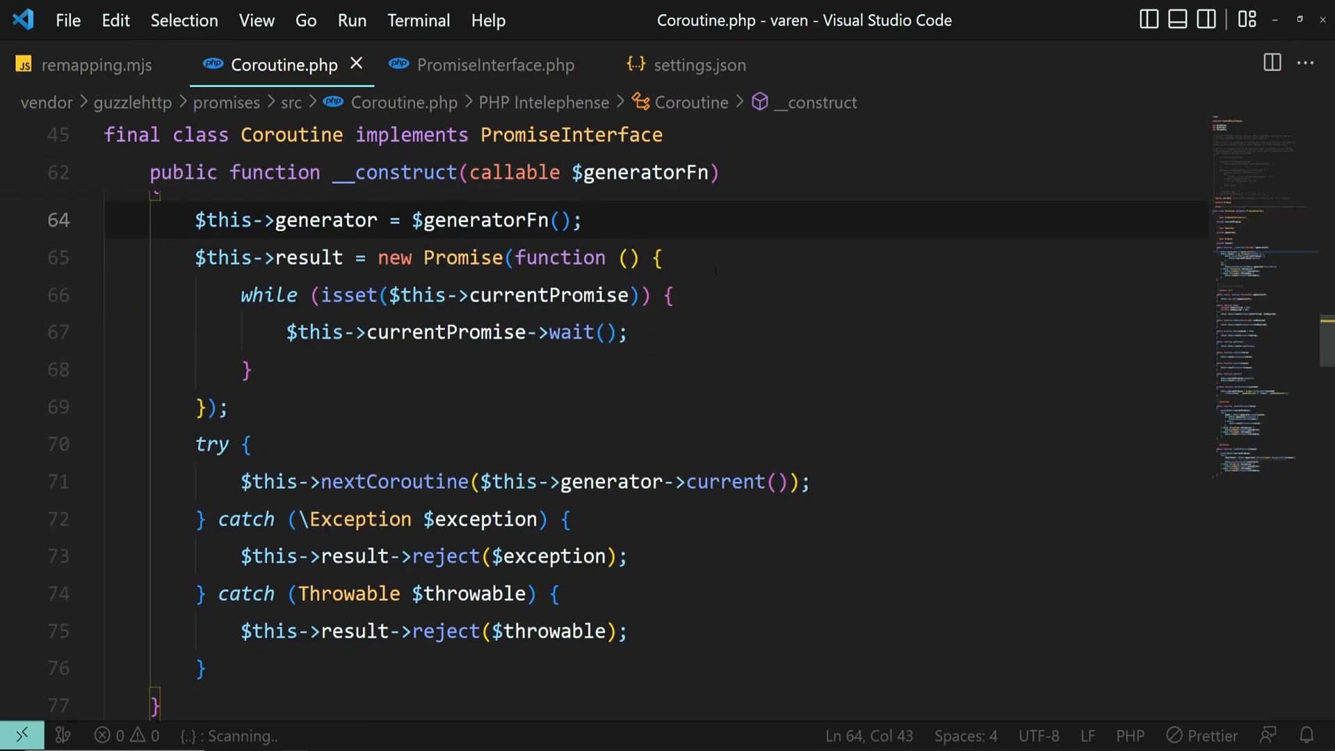
pyautogui.scroll(-3)
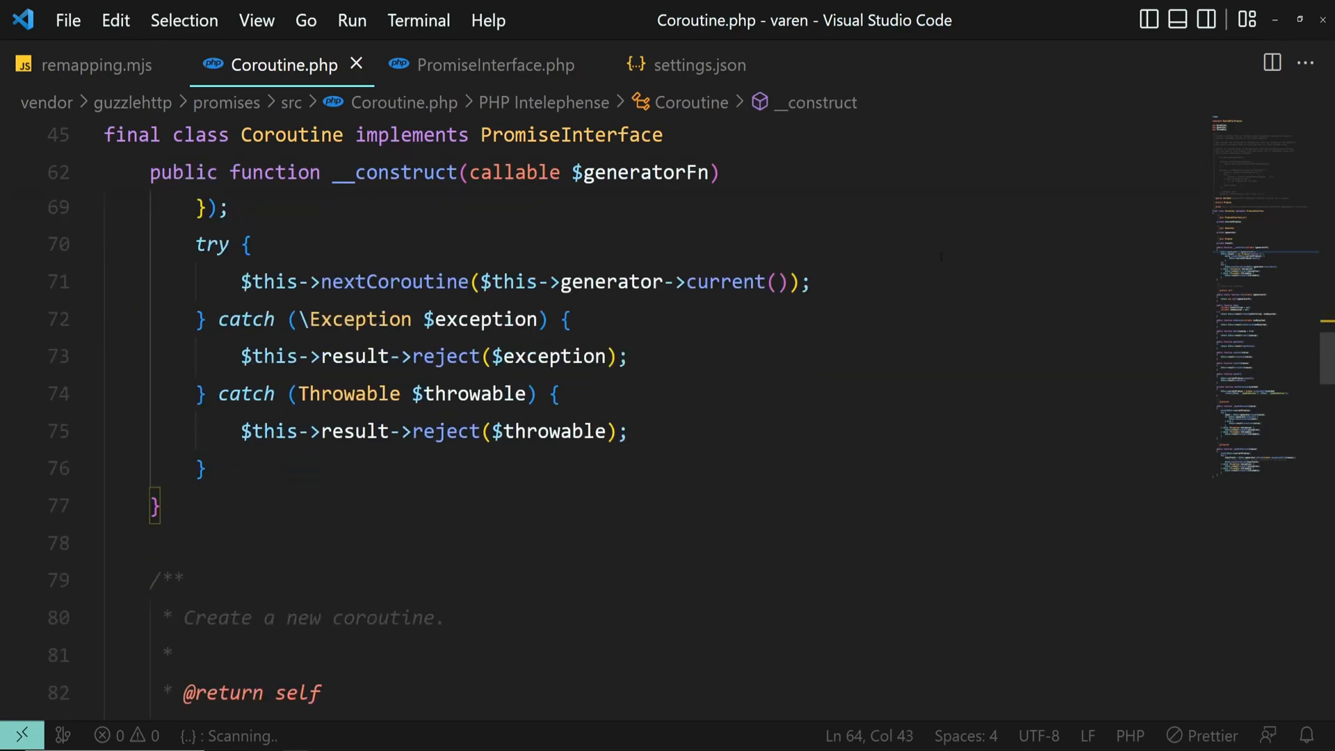
pyautogui.scroll(-3)
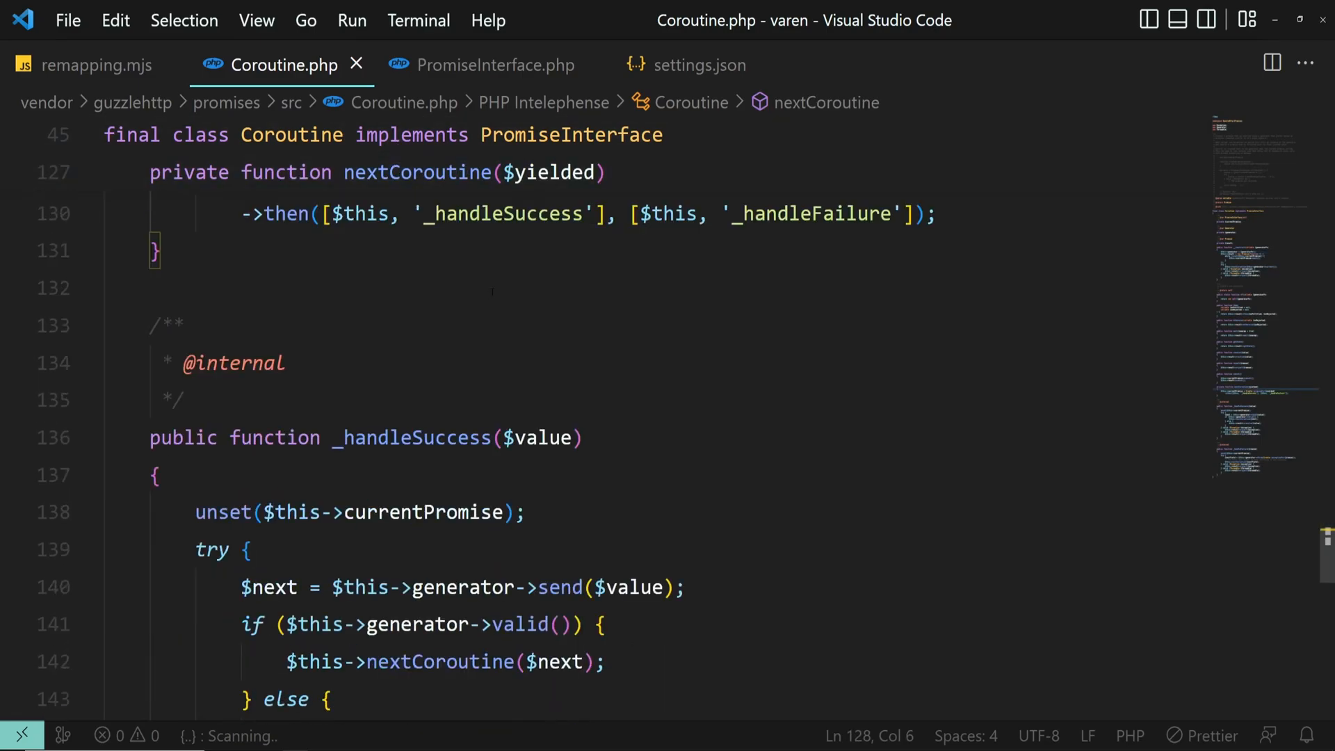
pyautogui.click(493, 65)
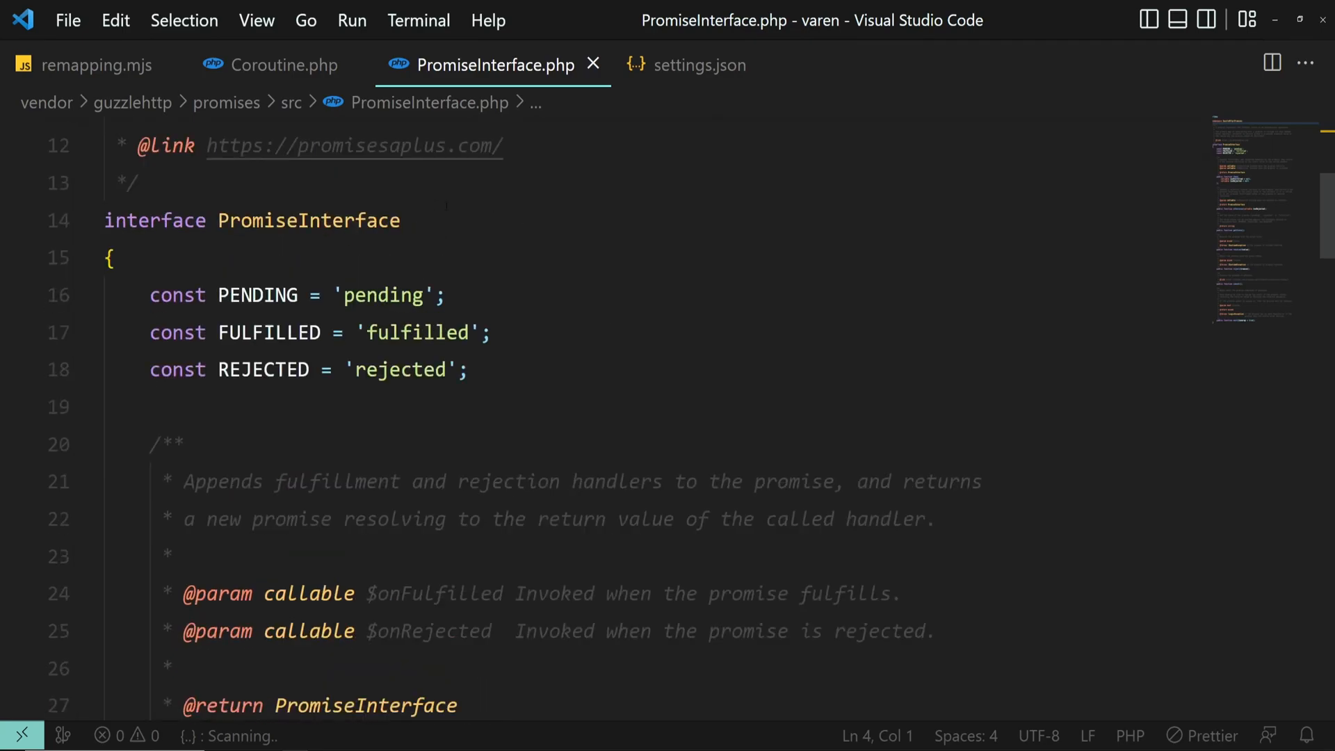
pyautogui.scroll(-3)
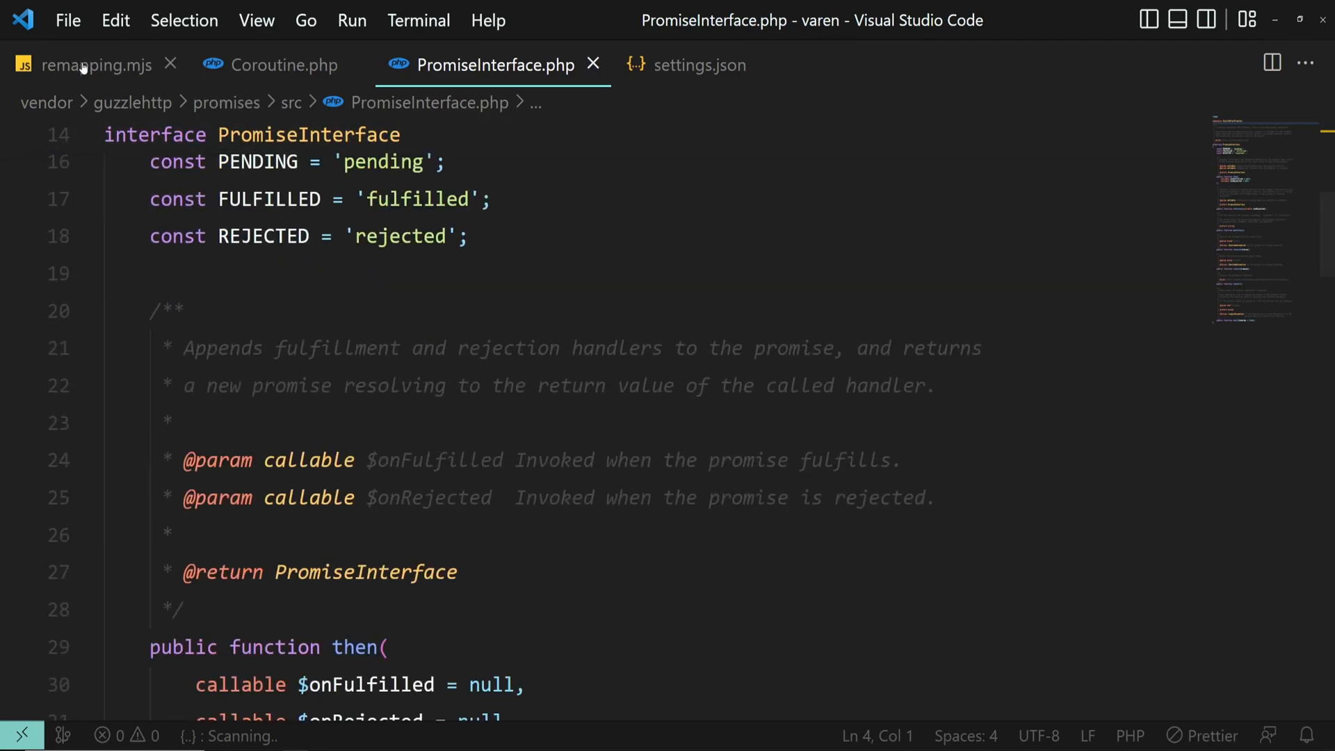
# - Scroll through remapping.mjs, then switch to the settings.json tab
pyautogui.click(95, 65)
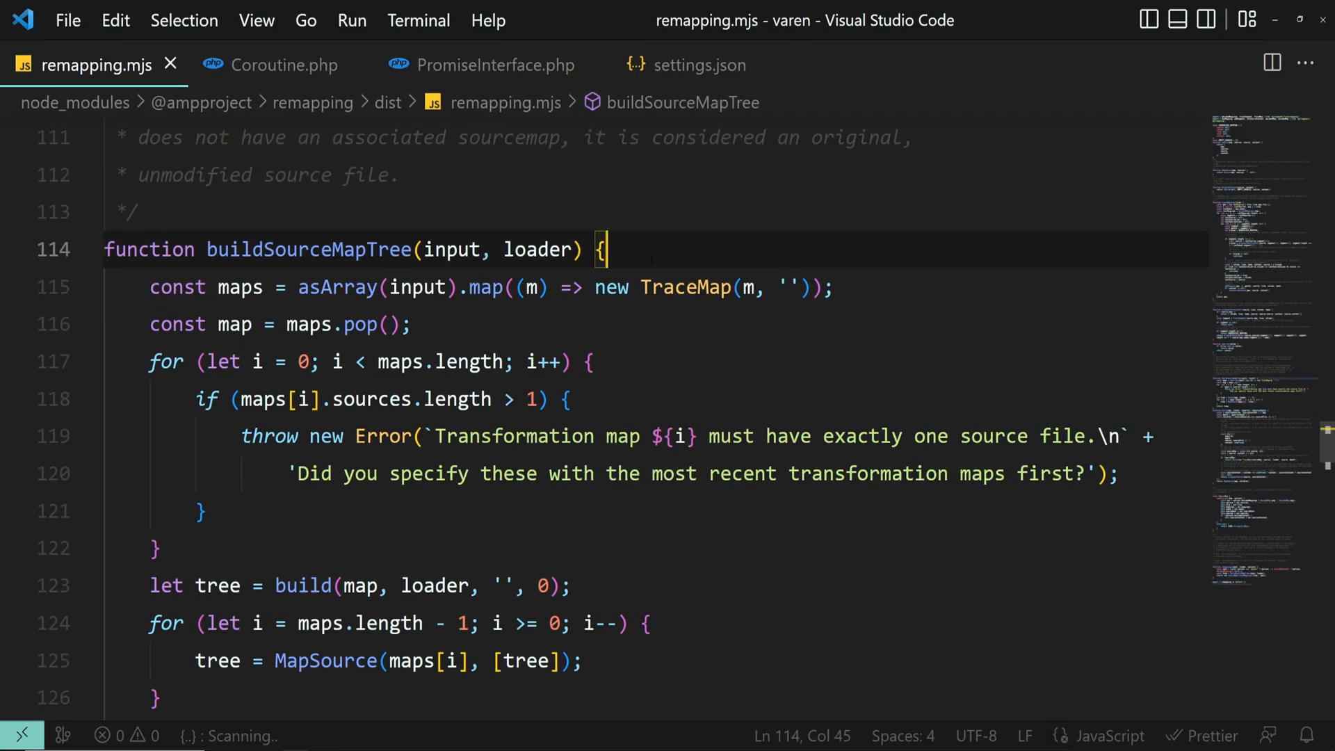
pyautogui.scroll(-3)
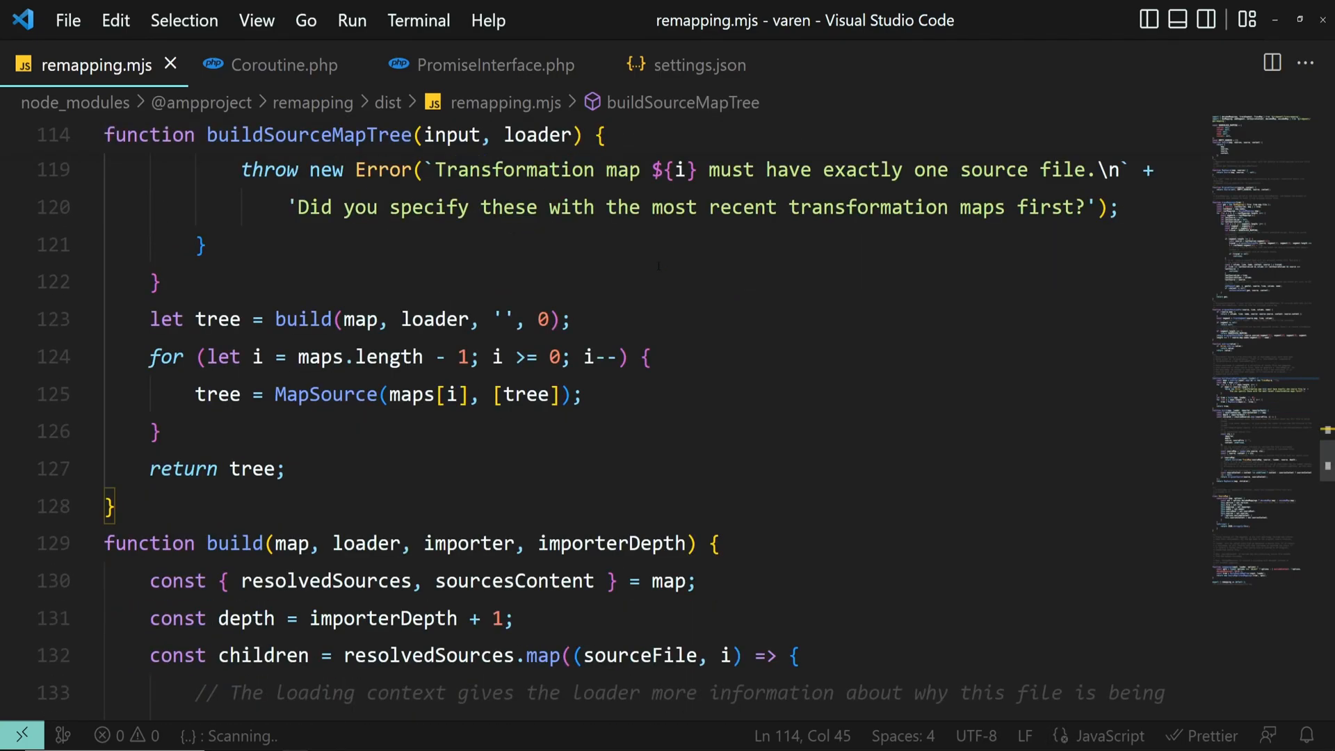
pyautogui.scroll(-3)
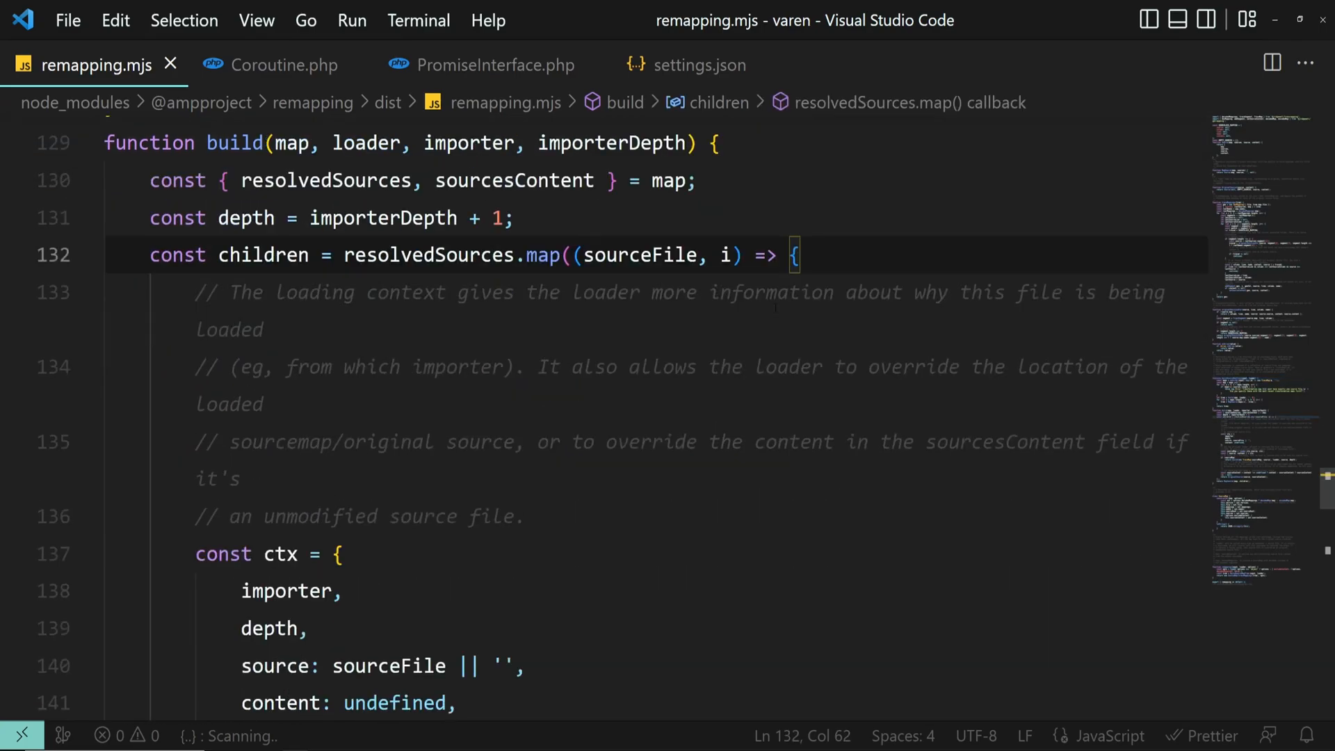
pyautogui.click(700, 64)
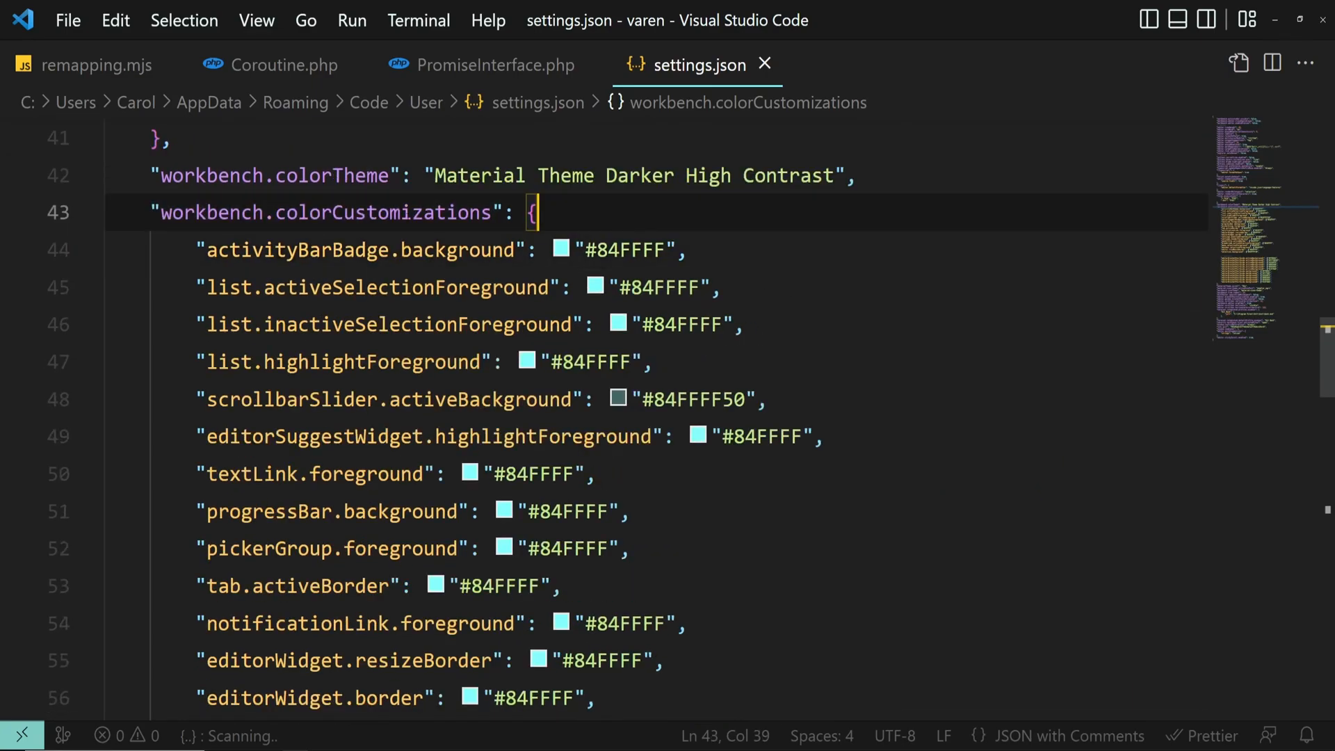
# - Scroll down and back up through the colorCustomizations block in settings.json
pyautogui.scroll(-3)
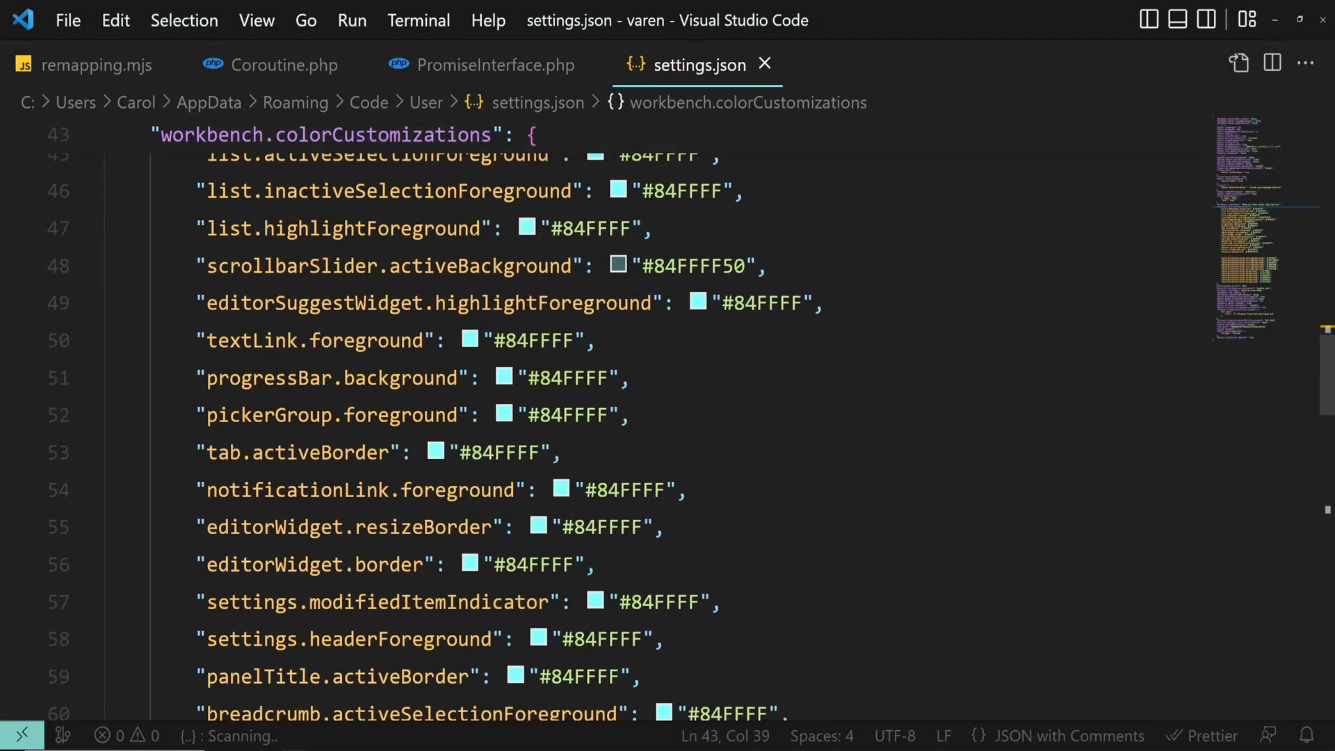
pyautogui.scroll(3)
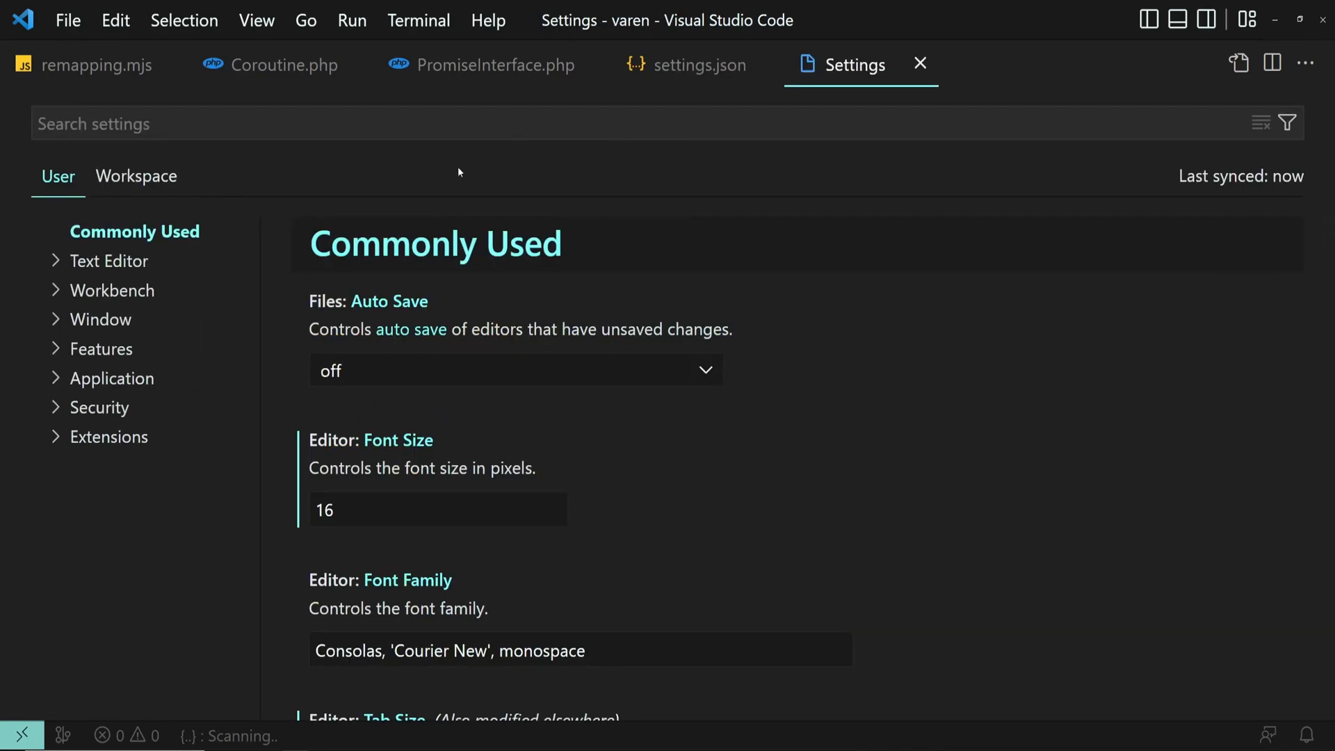
# - Open Settings from File > Preferences and search for 'sticky scroll'
pyautogui.click(68, 20)
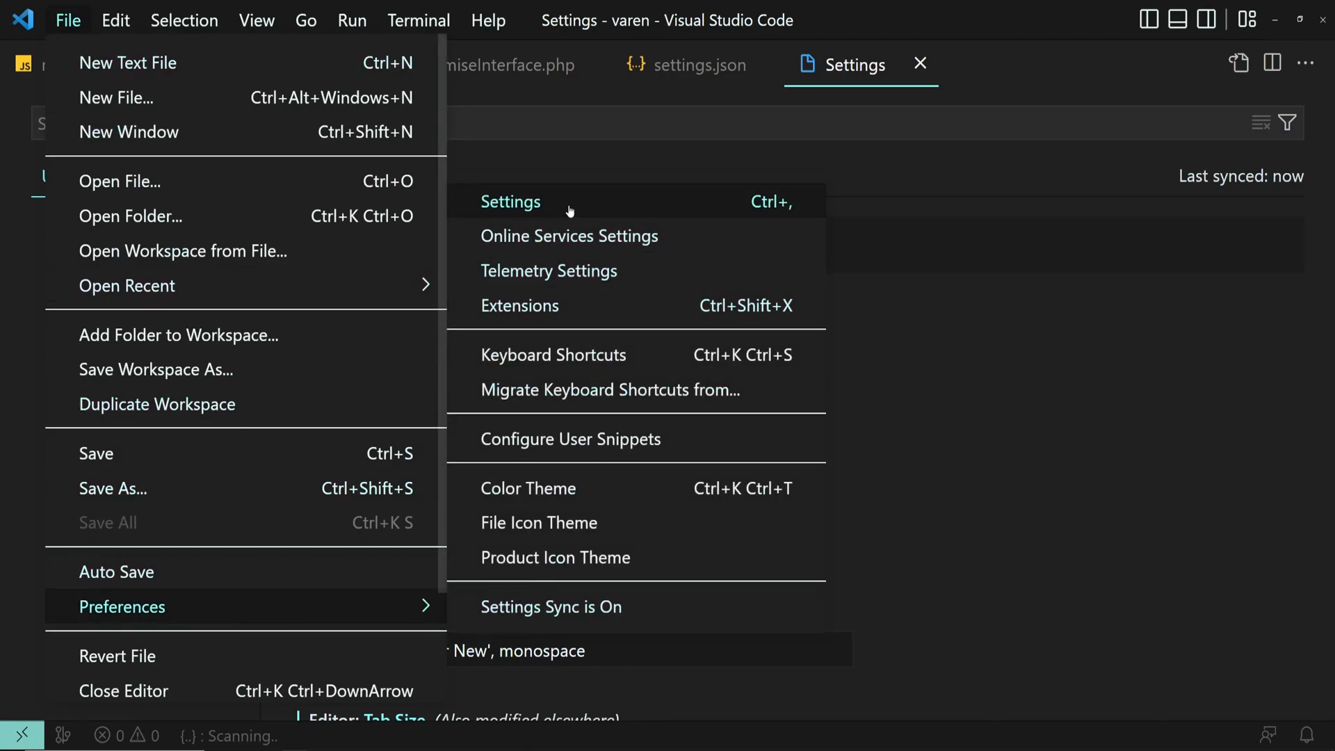
pyautogui.click(510, 201)
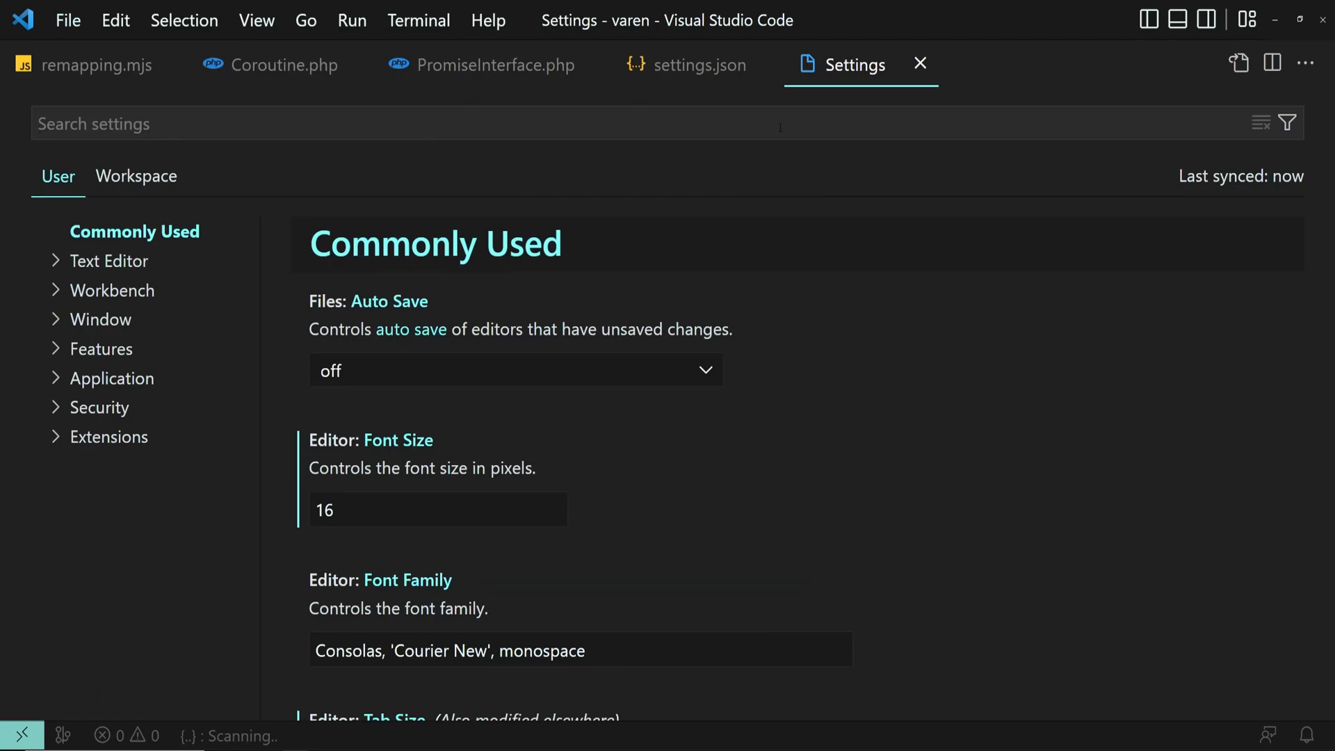
pyautogui.write('s')
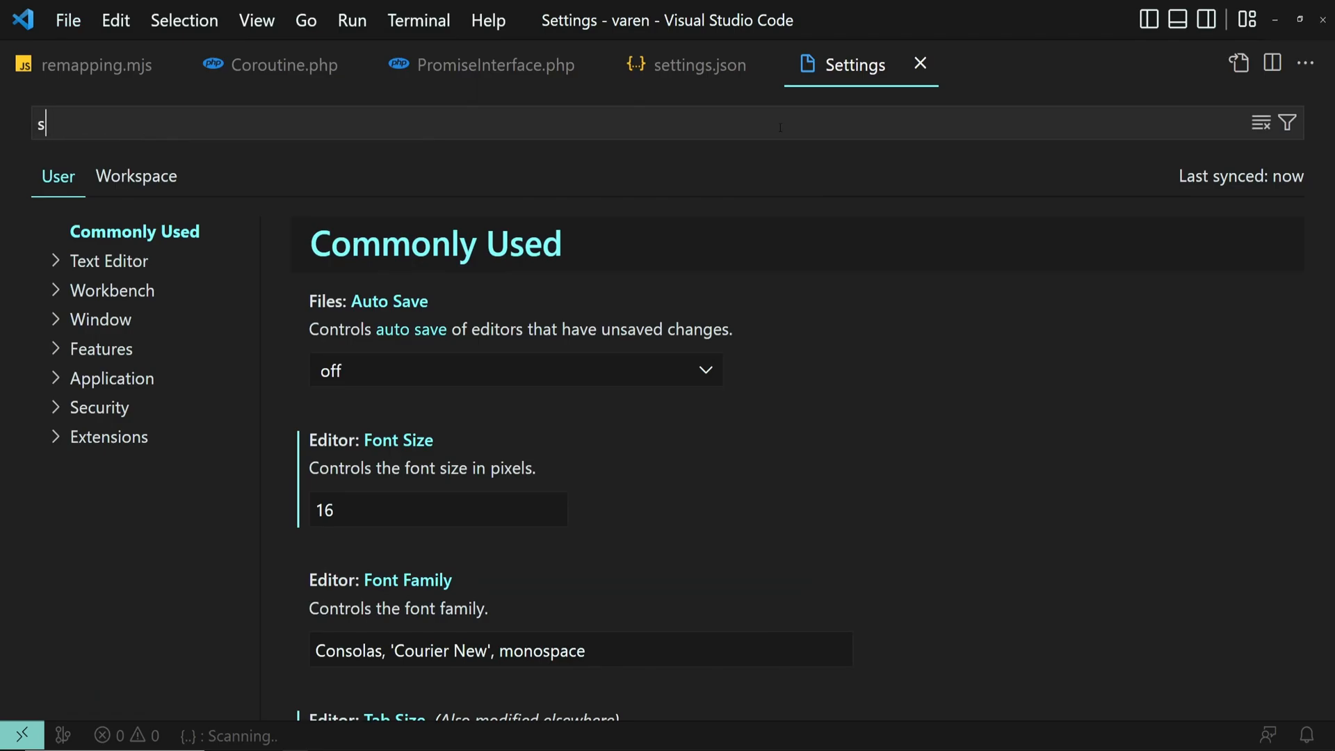
pyautogui.write('ticky scroll')
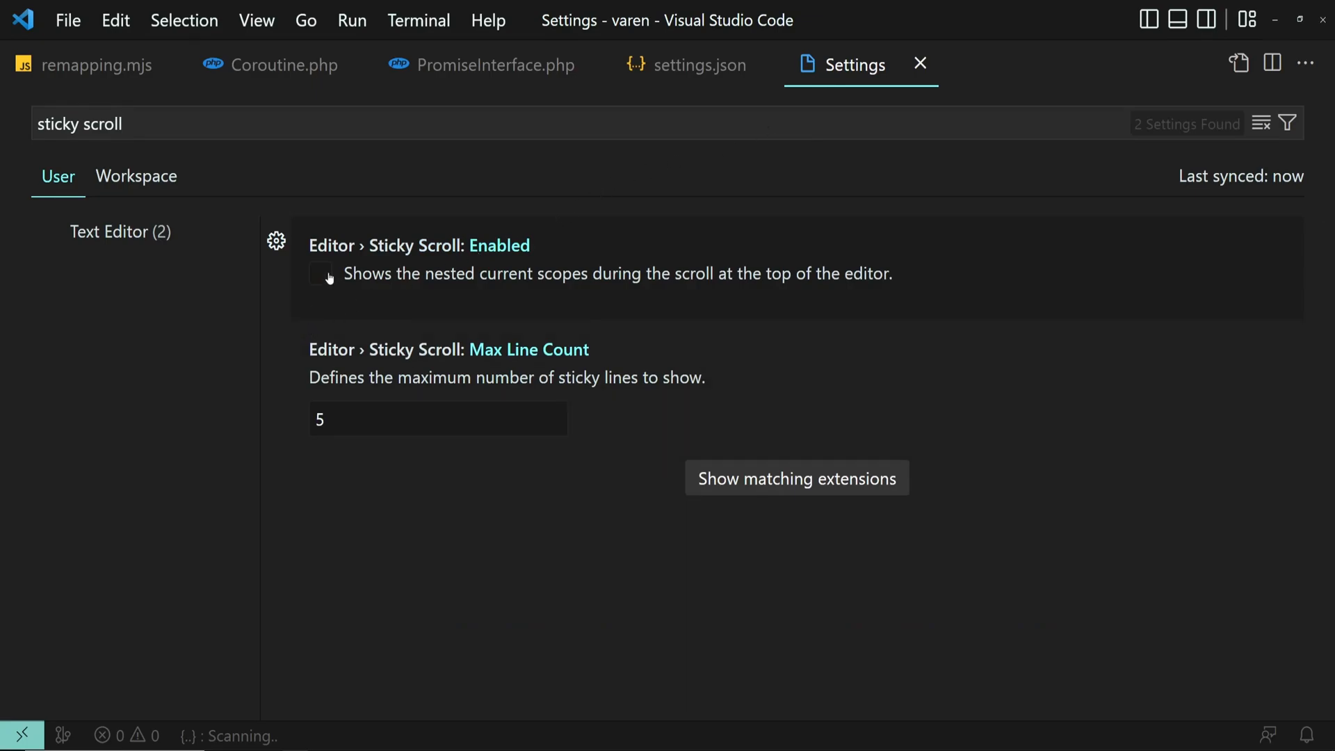
# - Toggle Editor › Sticky Scroll: Enabled on and back off, then open the Command Palette
pyautogui.click(322, 274)
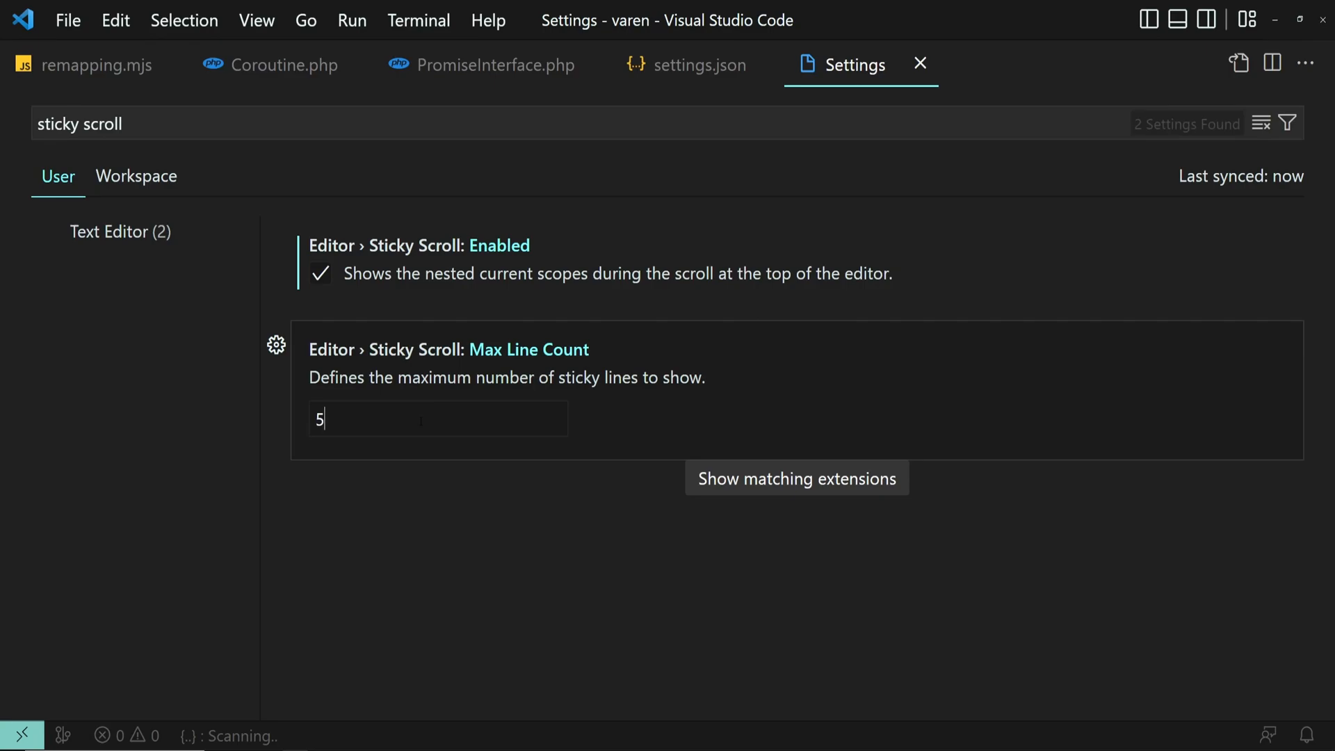
pyautogui.click(319, 273)
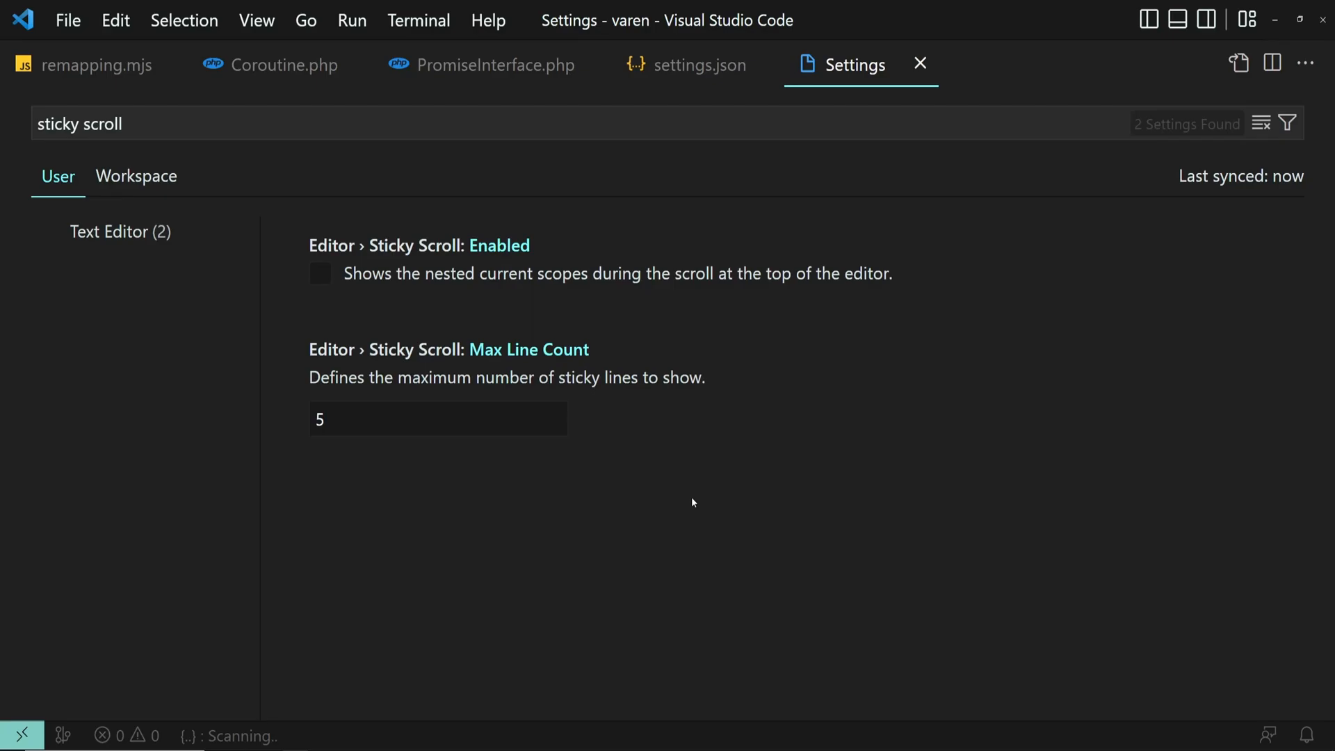
pyautogui.press('ctrl+shift+p')
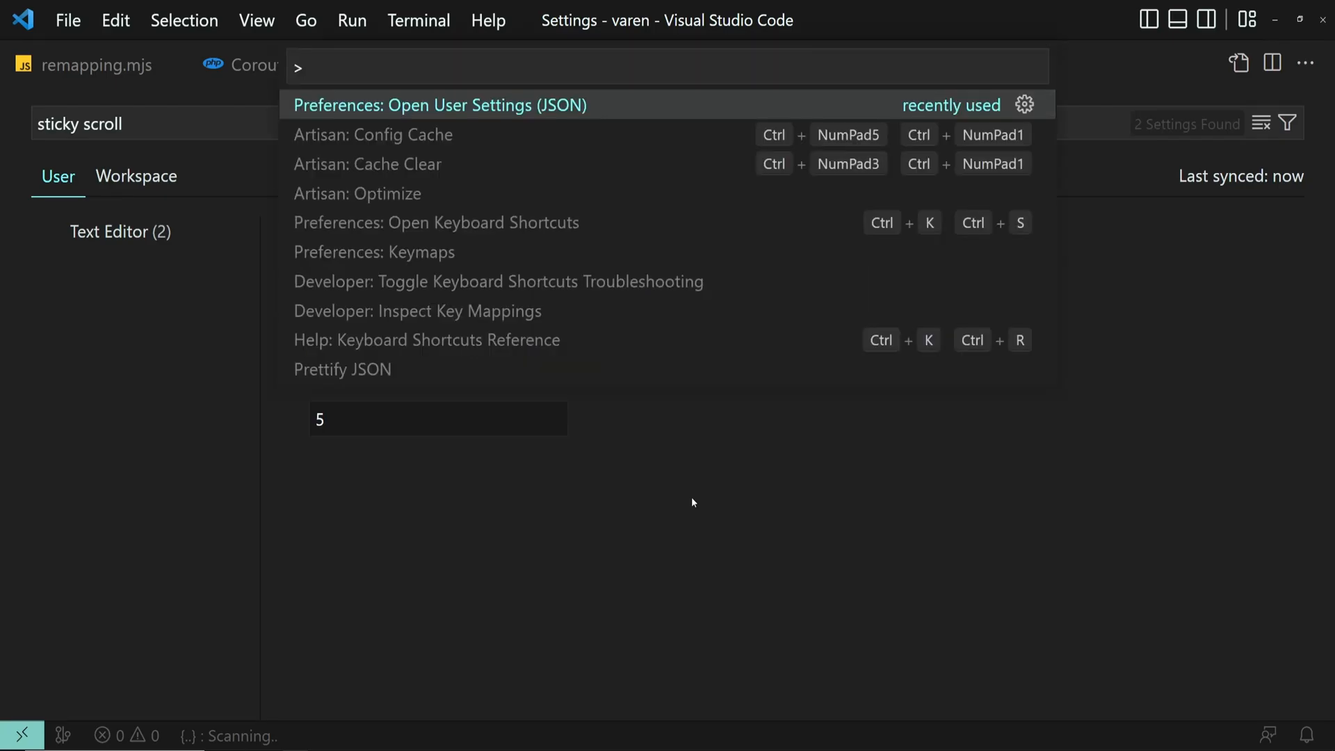
# - Open the user settings JSON, add "editor.stickyScroll.enabled": true, and save
pyautogui.write('settings')
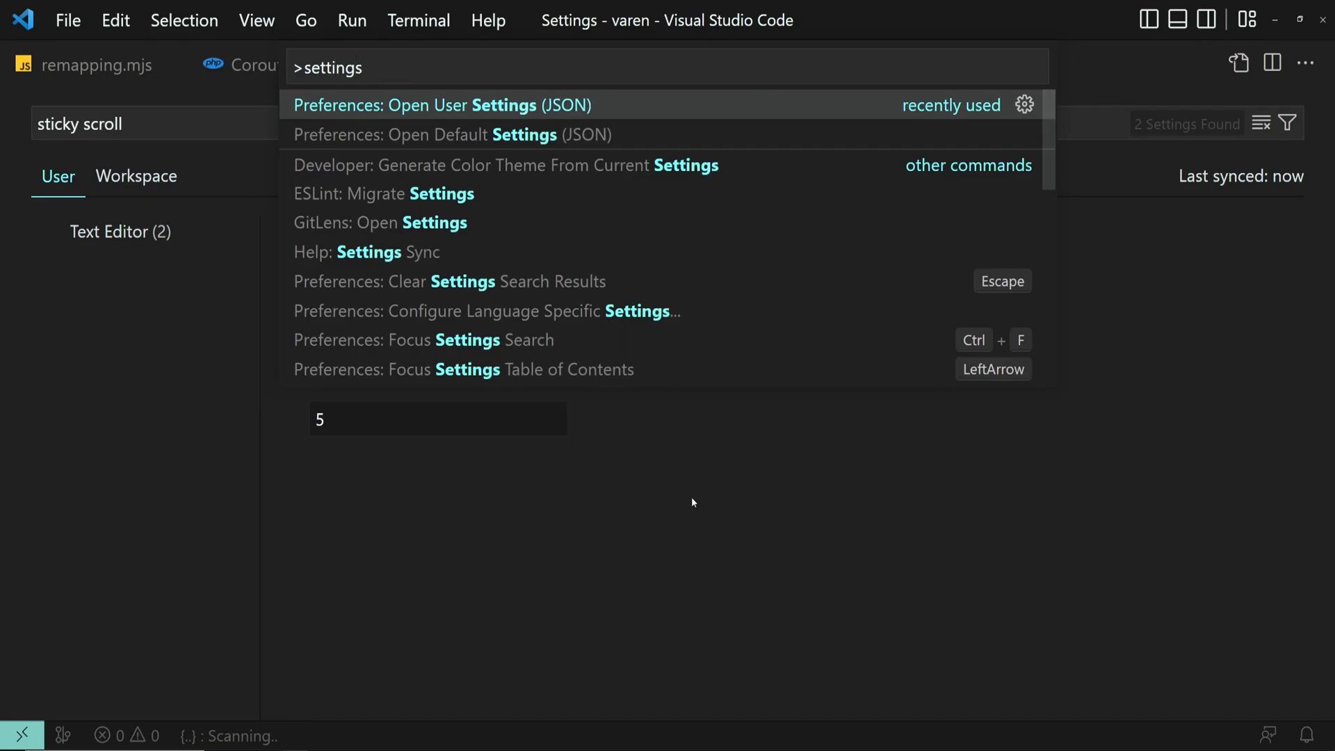
pyautogui.click(438, 105)
pyautogui.write('"editor.stick')
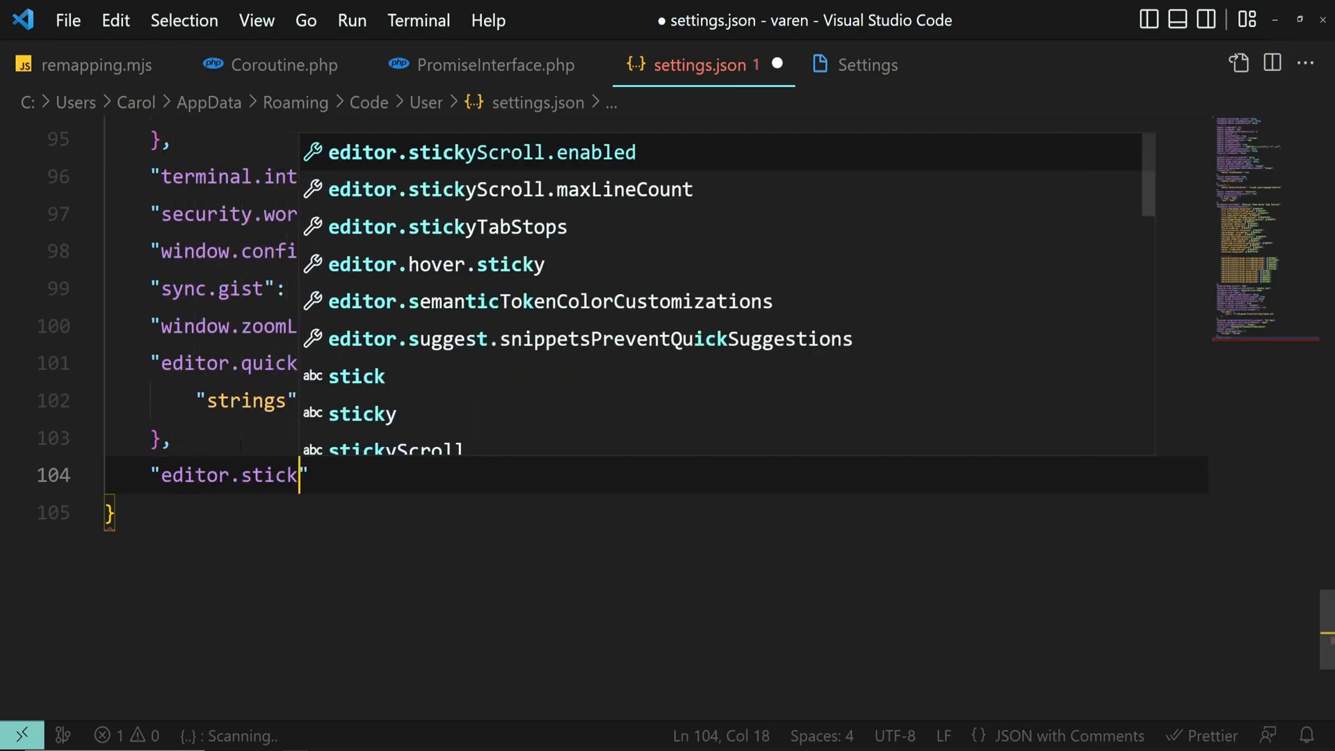
pyautogui.write('yScroll.enabled')
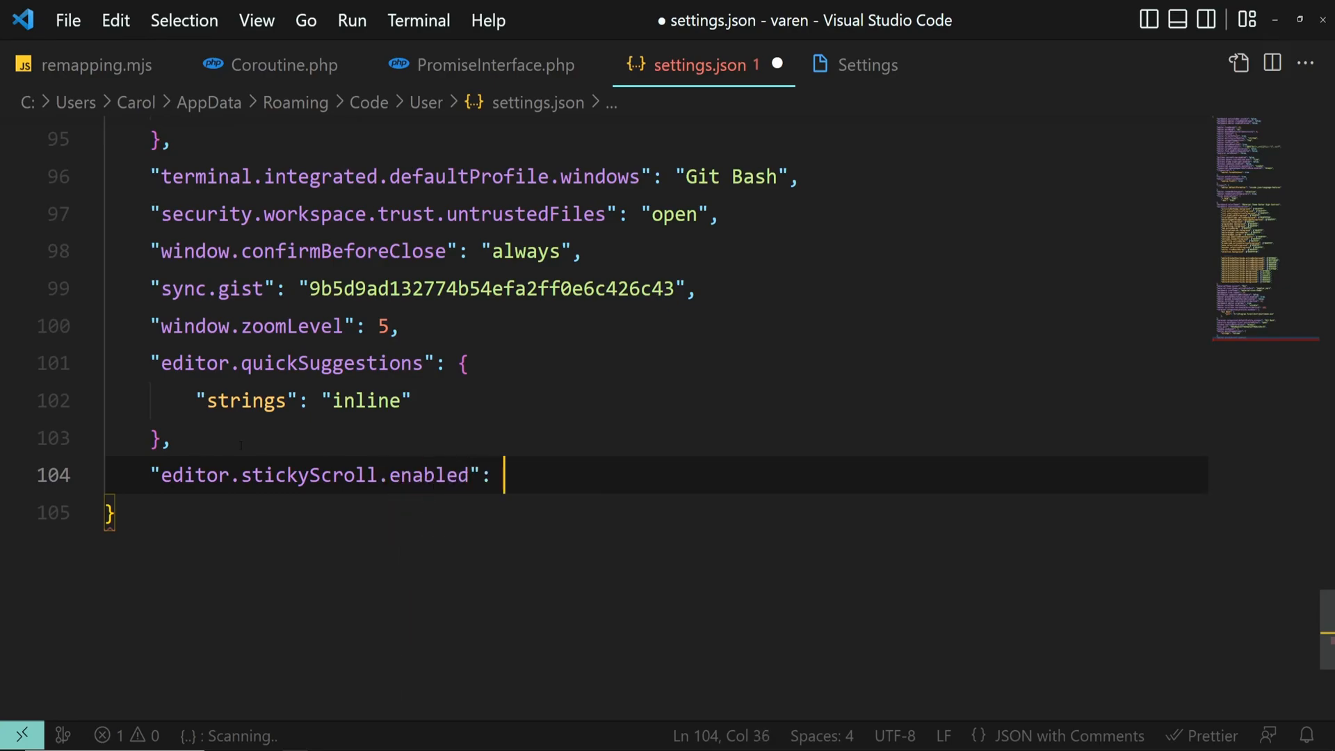
pyautogui.write('true')
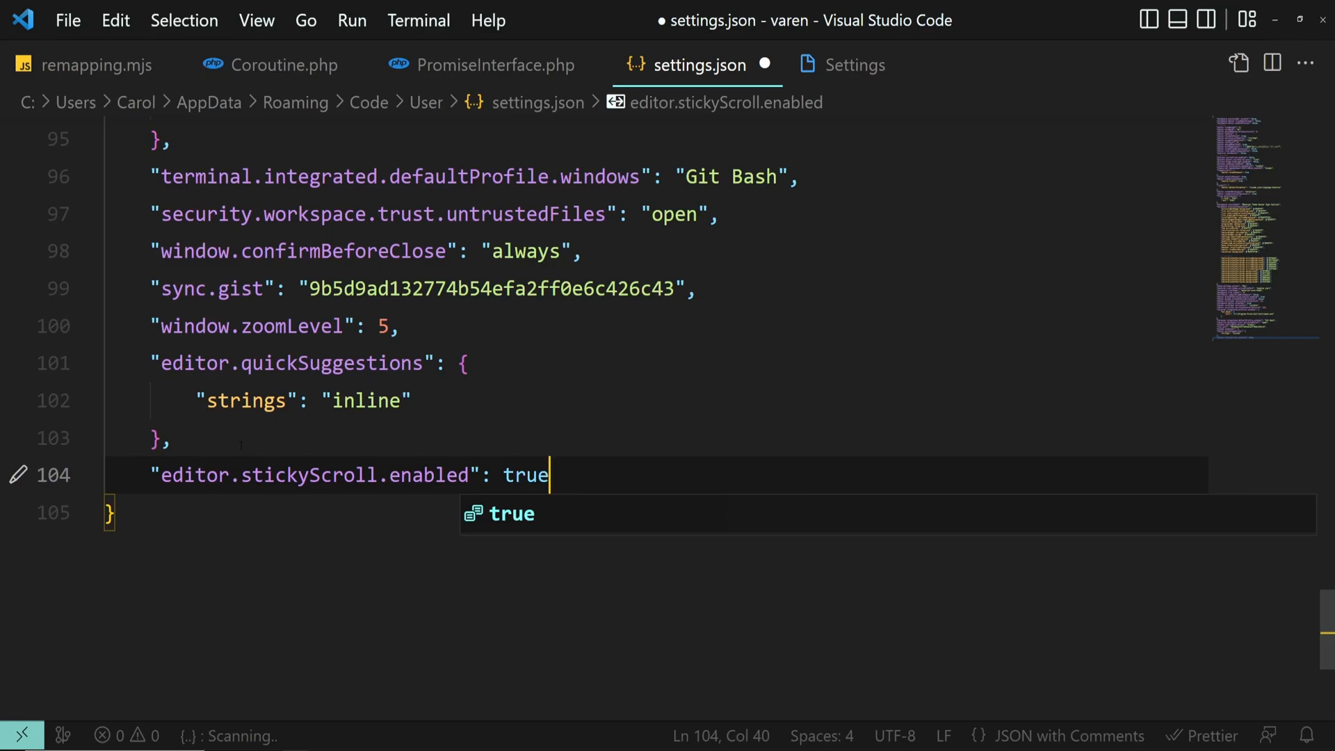
pyautogui.press('ctrl+s')
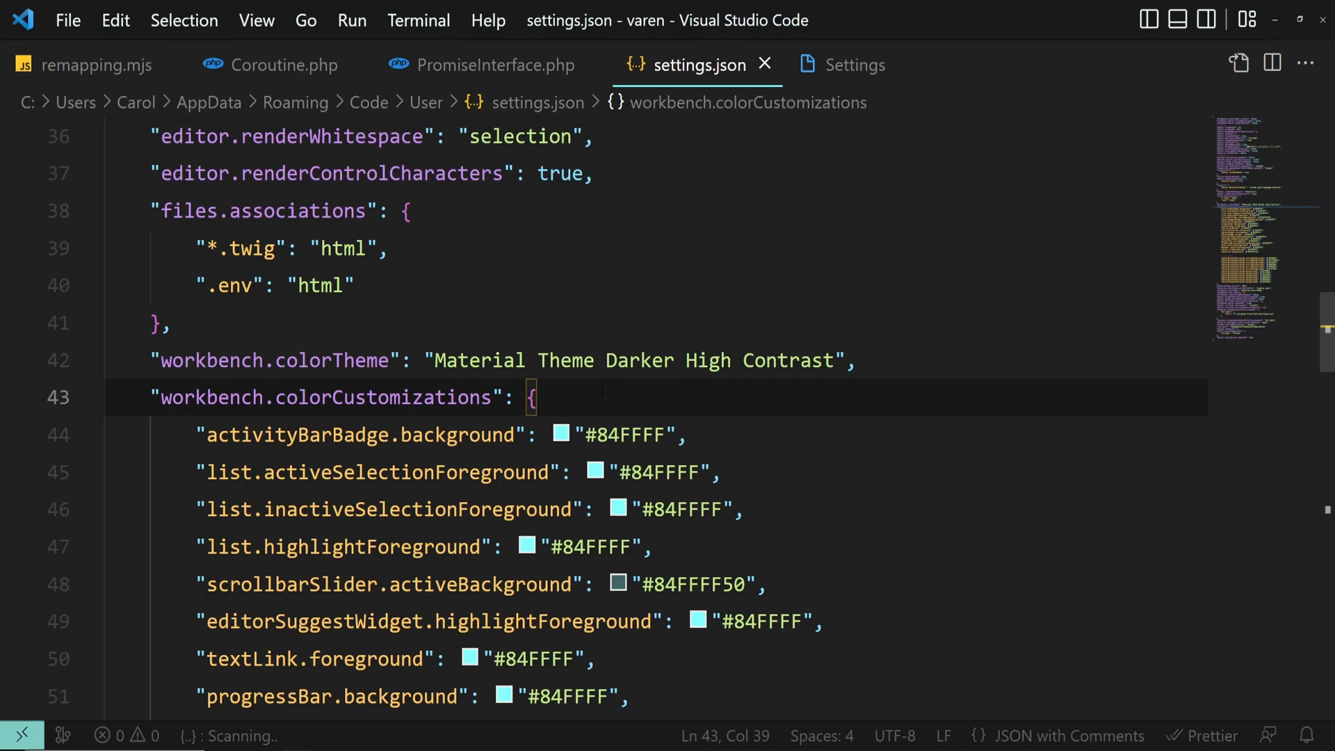
# - Add editorStickyScroll.background "#2a0f9f" and editorStickyScrollHover.background "#484d80" to colorCustomizations
pyautogui.doubleClick(211, 398)
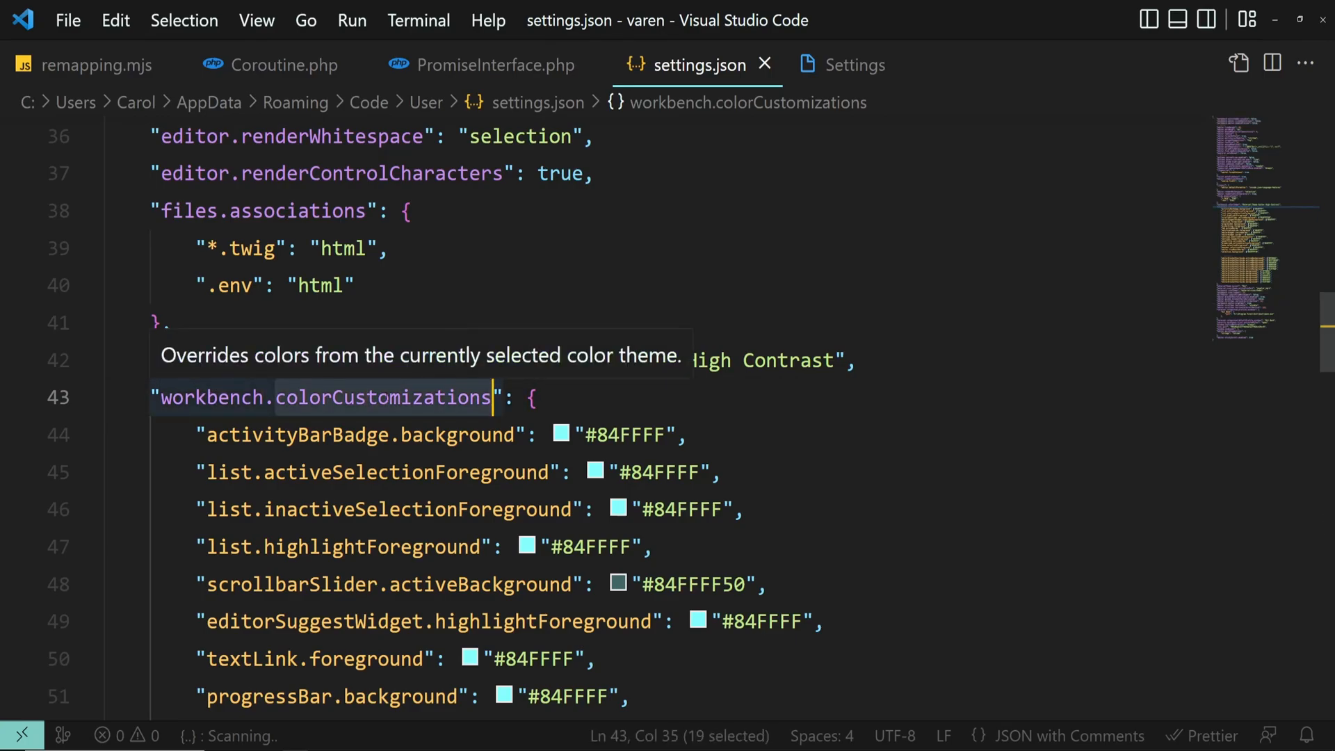
pyautogui.moveTo(596, 397)
pyautogui.write('"')
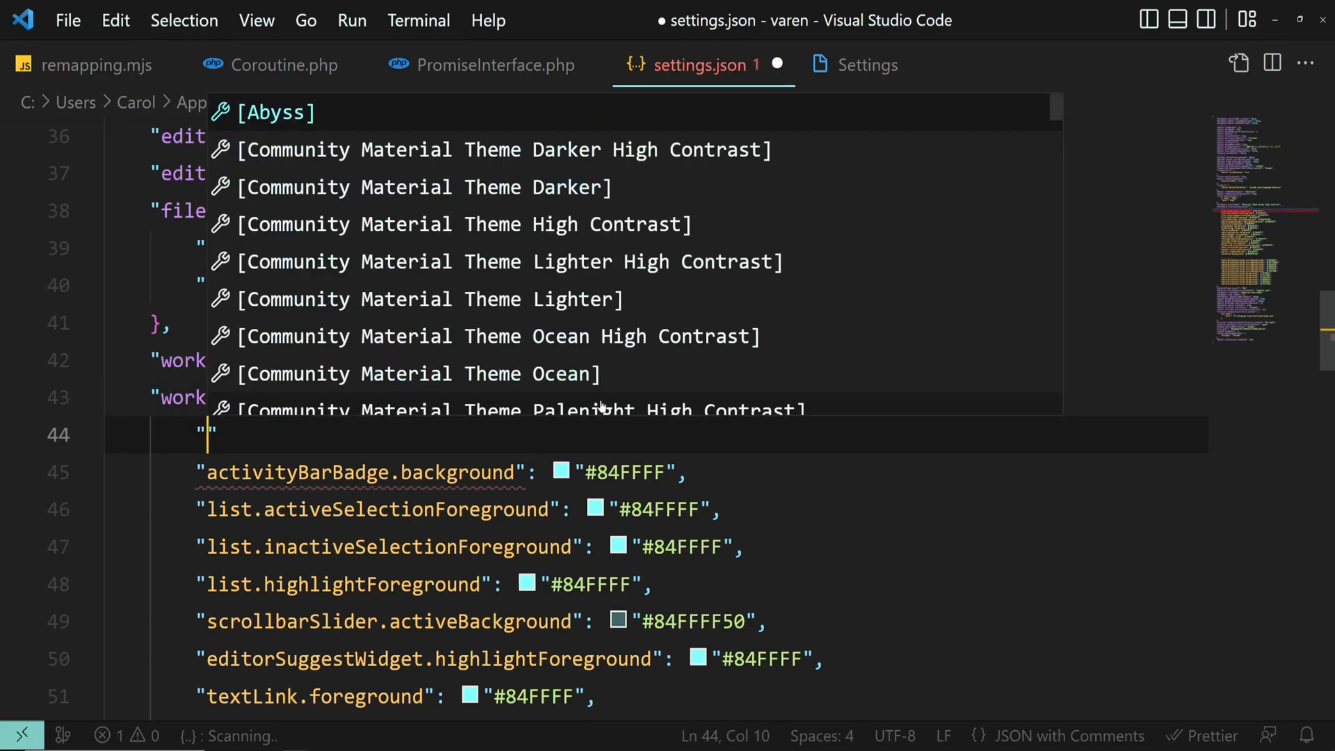
pyautogui.write('editorStickyScroll.background')
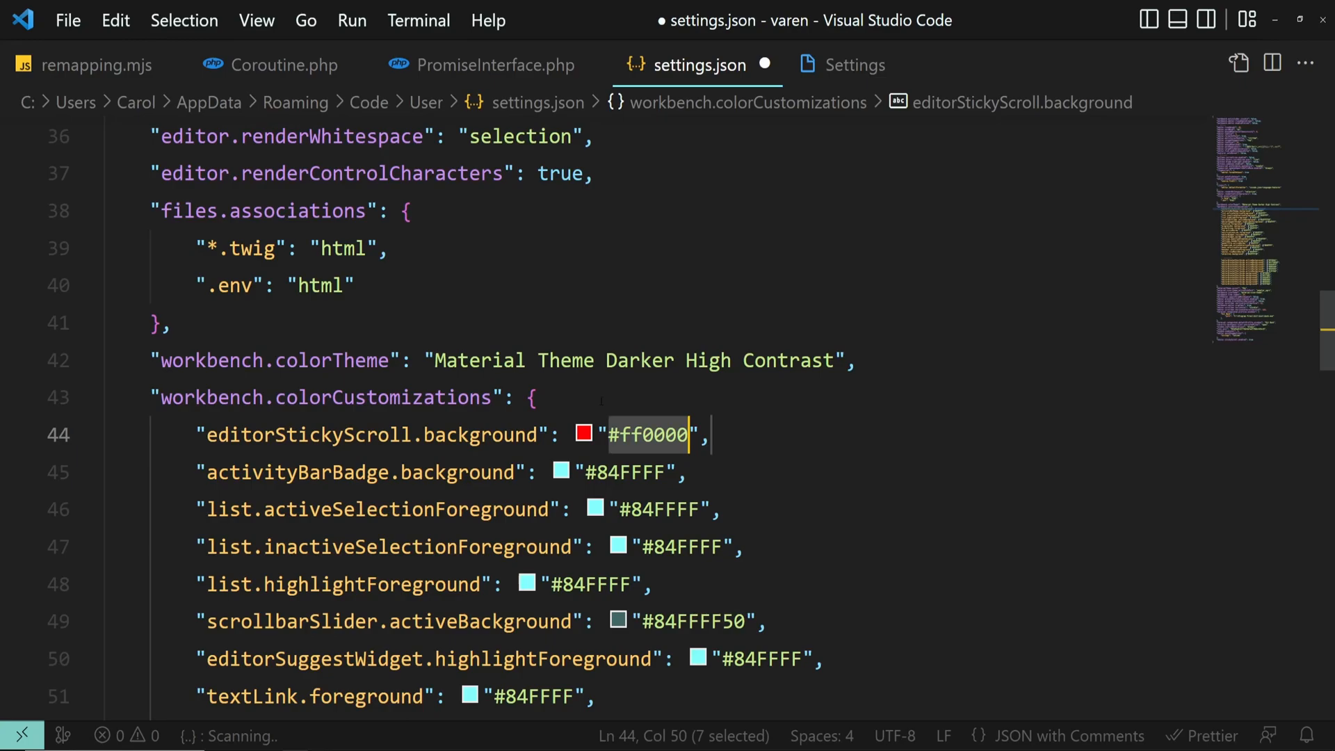
pyautogui.write('#2')
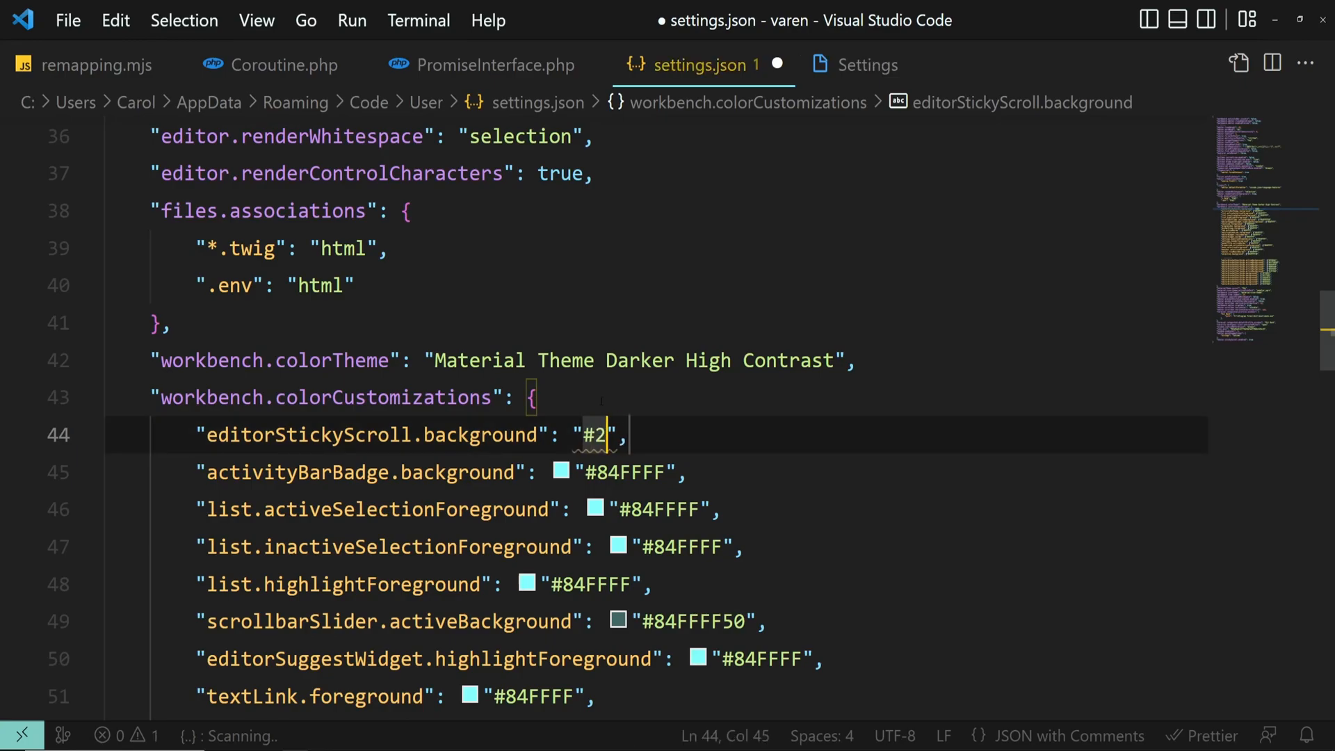
pyautogui.write('a0f')
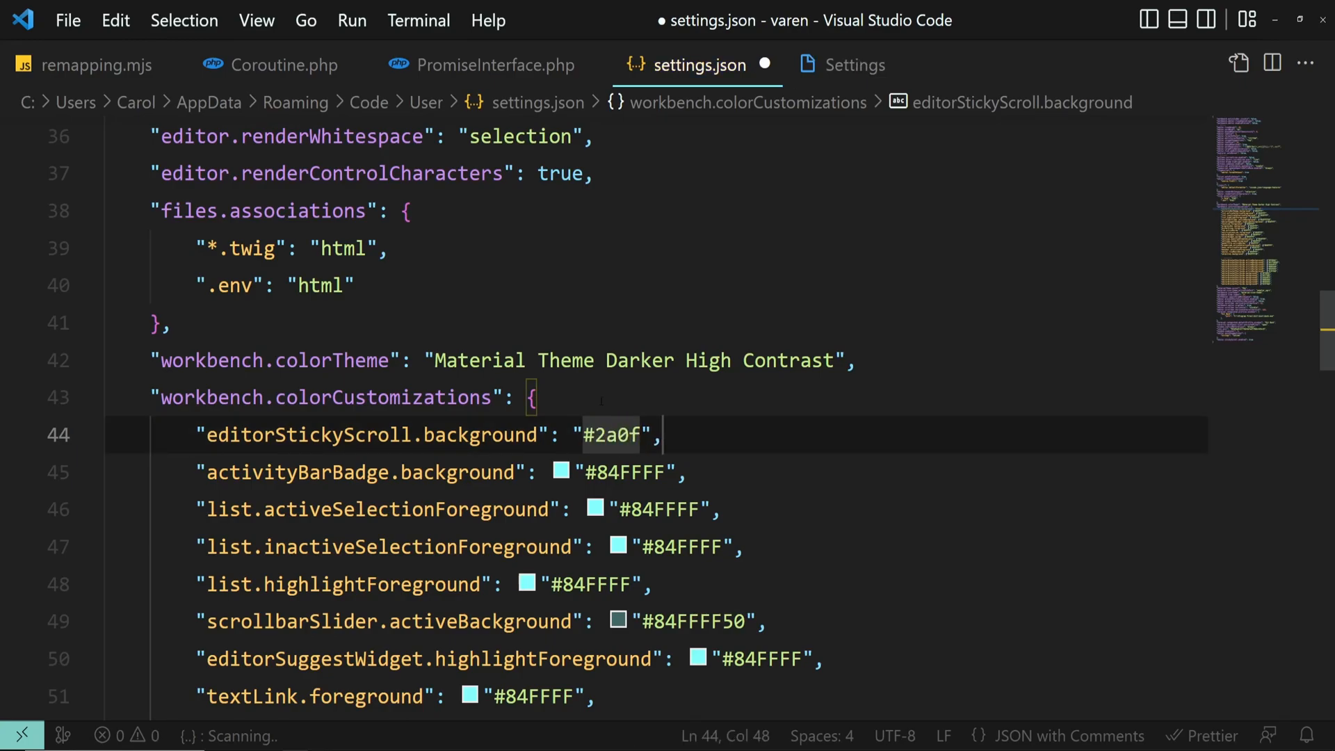
pyautogui.write('9f')
pyautogui.write('"')
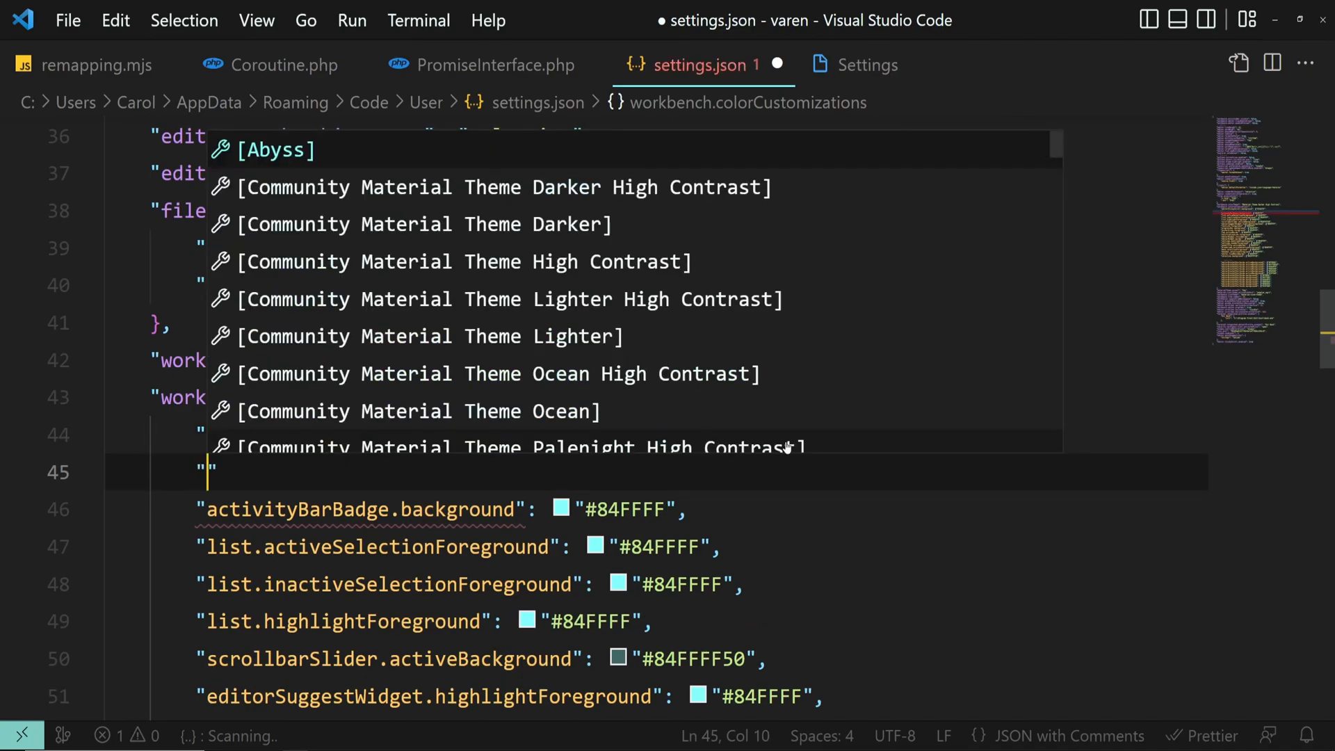
pyautogui.write('editorStickyScrollHover.background')
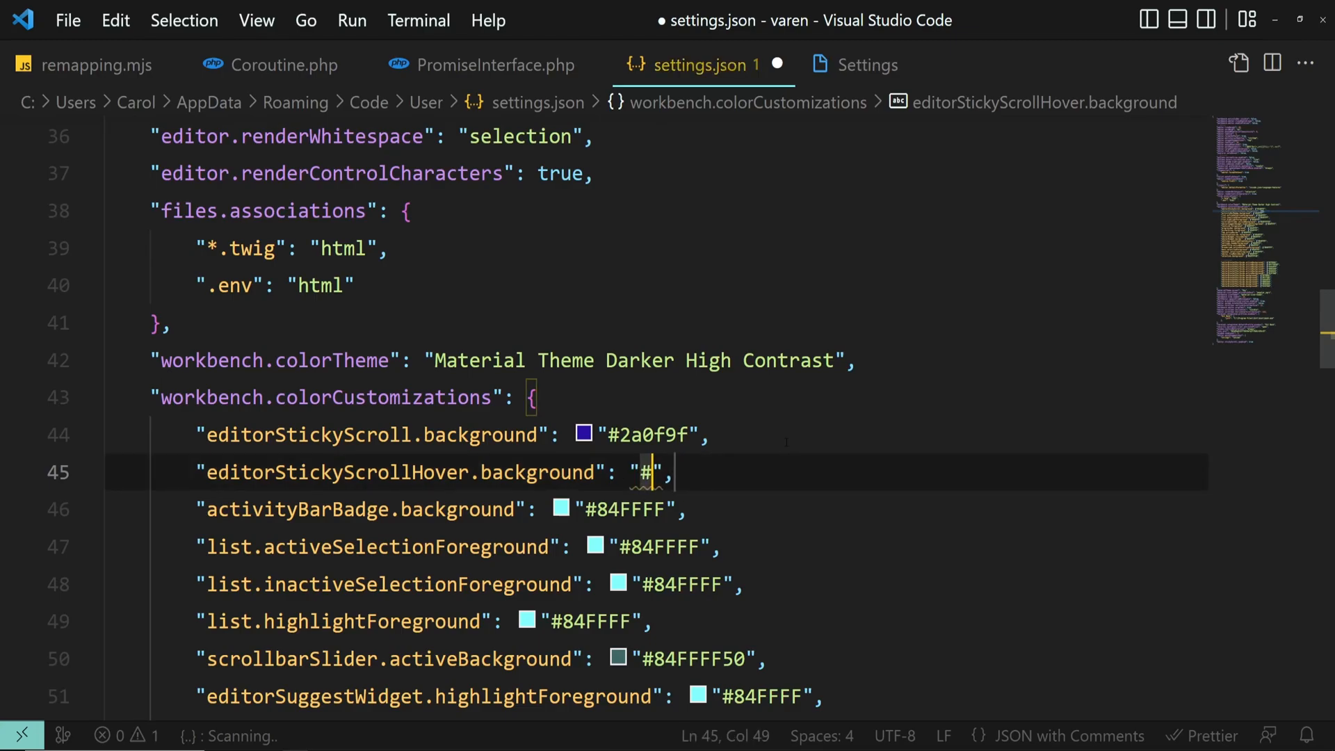
pyautogui.write('484')
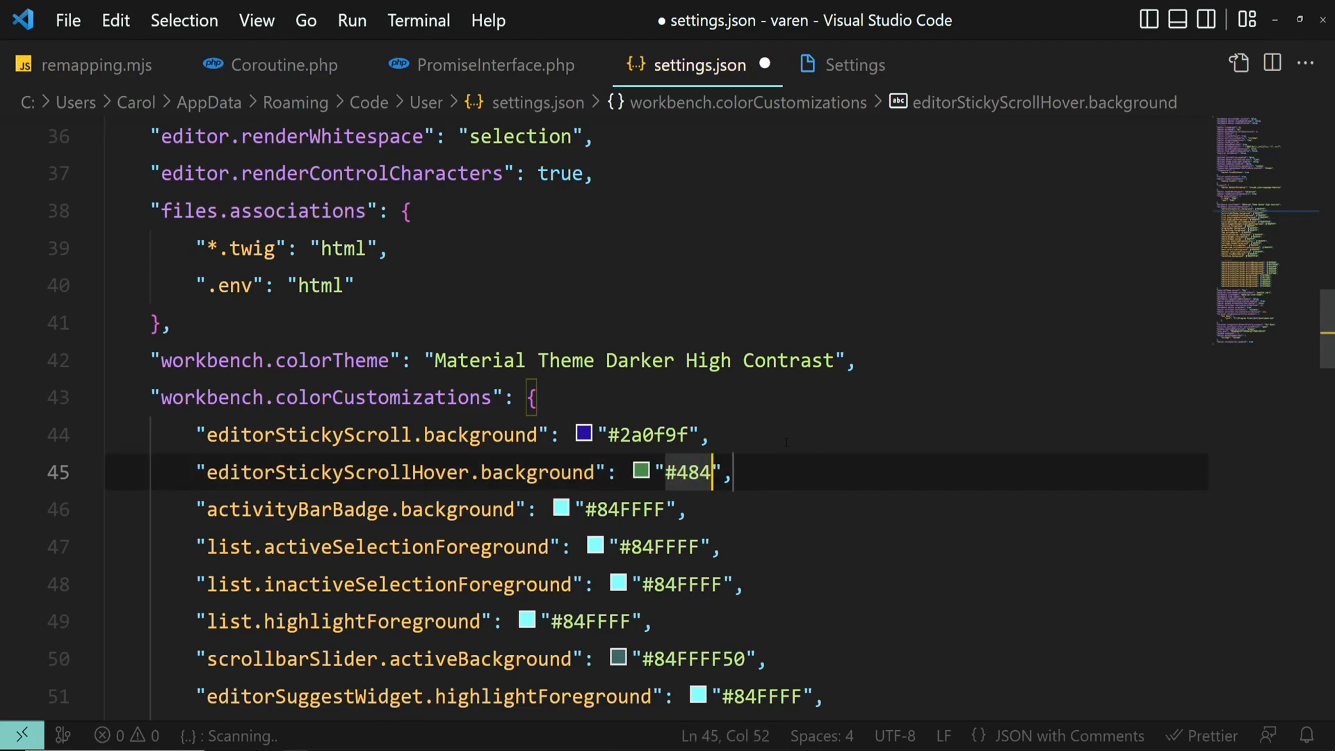
pyautogui.write('d80')
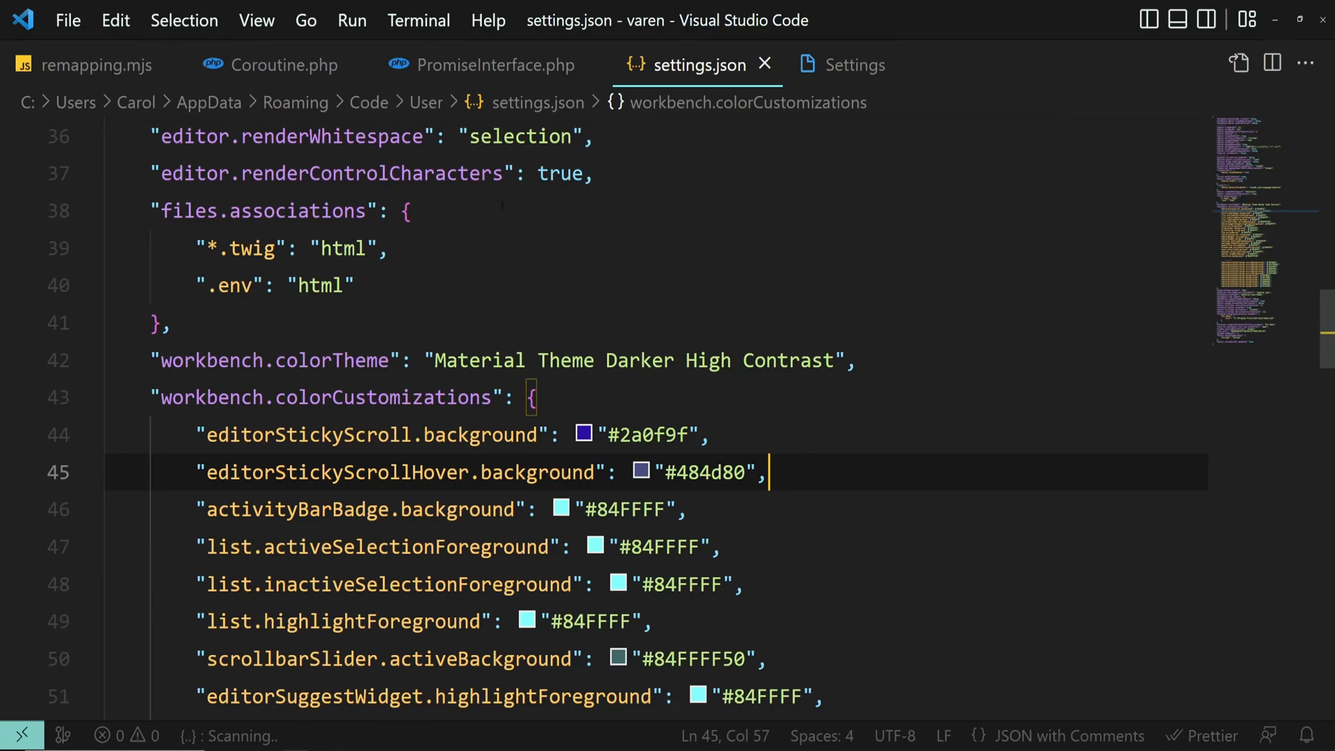
# - Scroll through remapping.mjs, hovering the blue sticky scroll header to see its hover colour
pyautogui.click(97, 64)
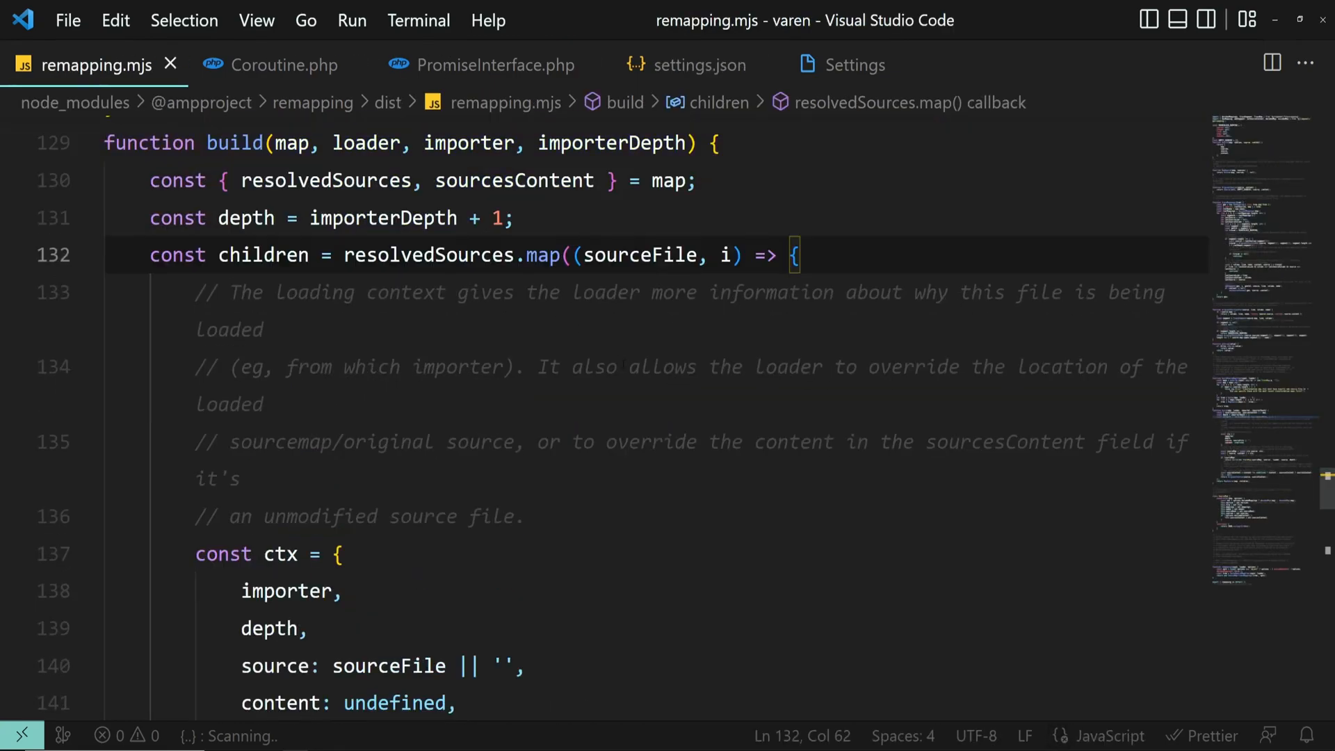
pyautogui.scroll(-3)
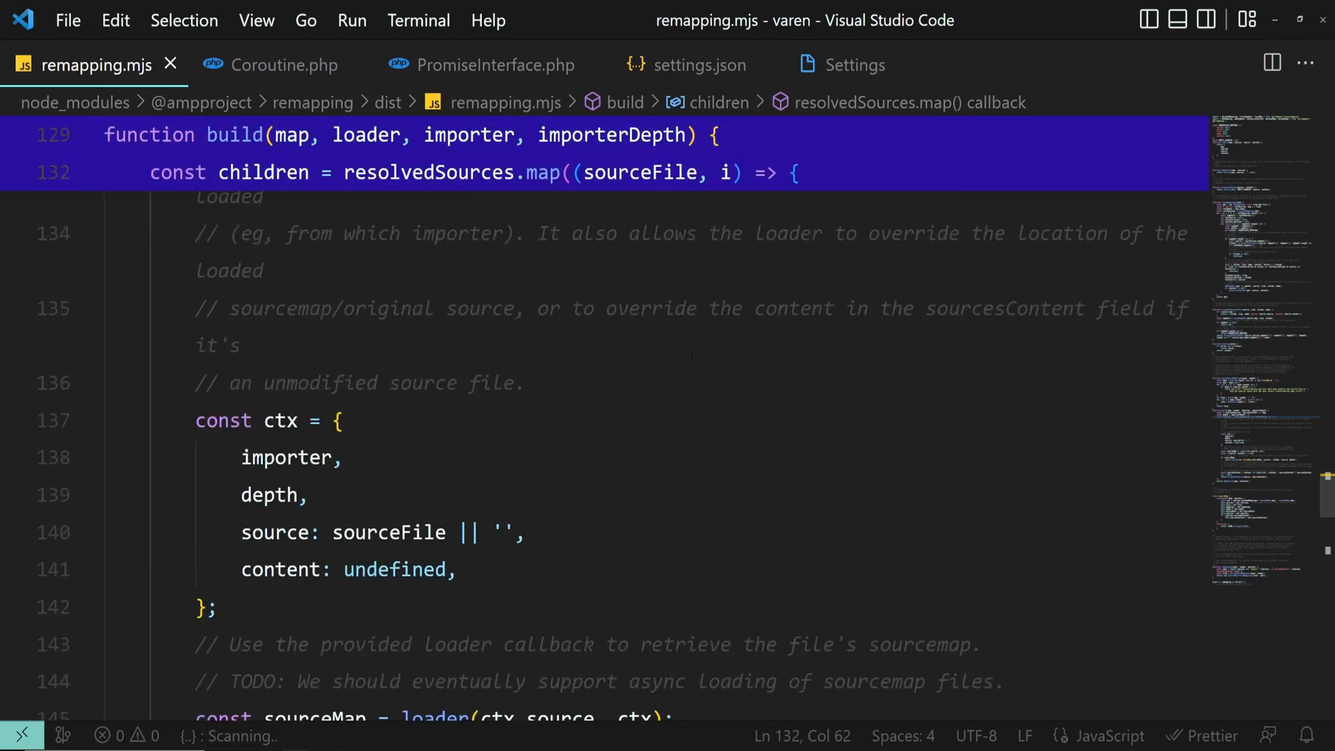
pyautogui.scroll(3)
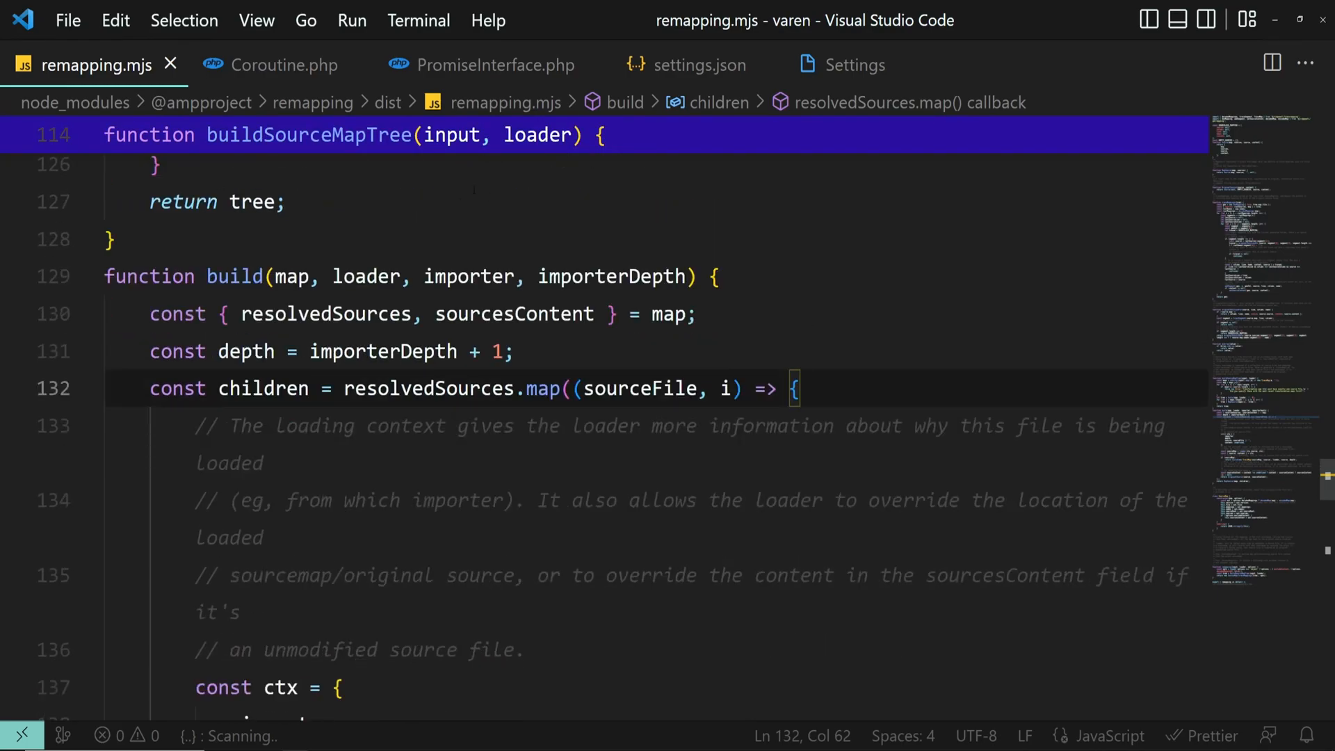
pyautogui.scroll(-3)
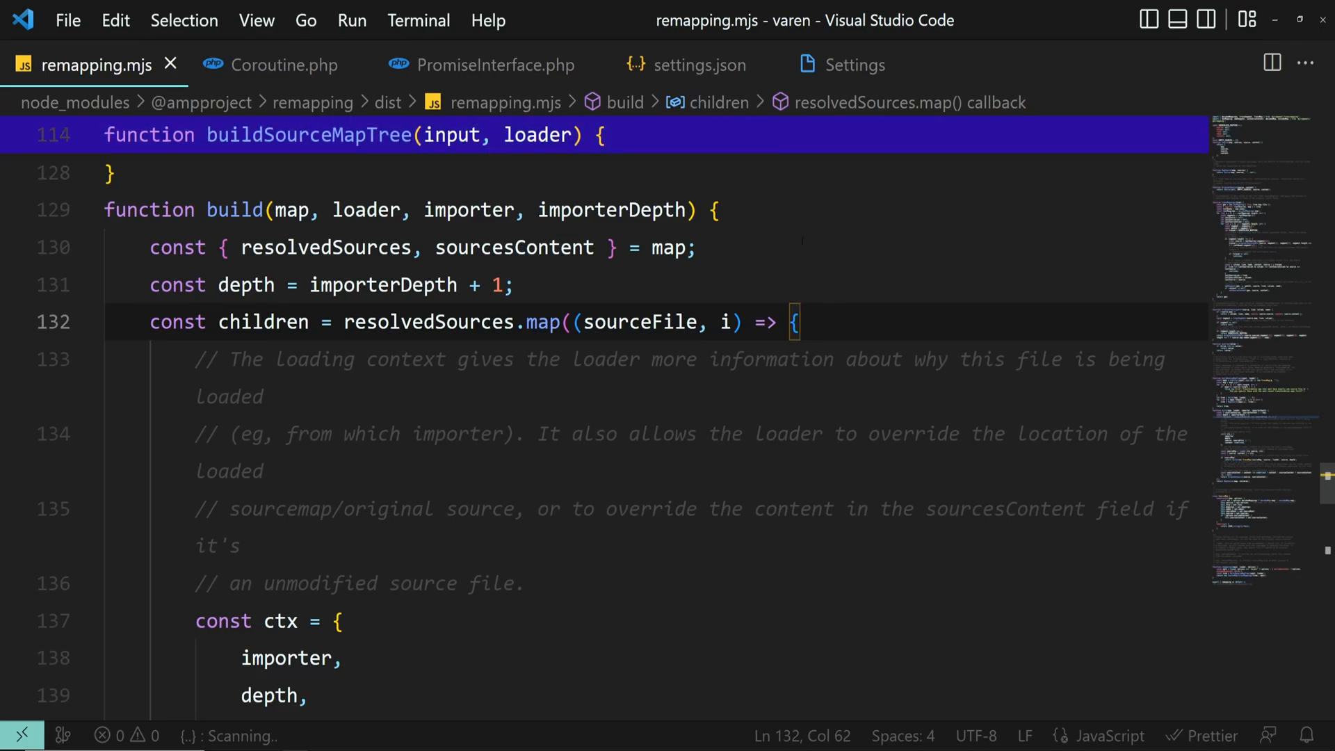
pyautogui.scroll(-3)
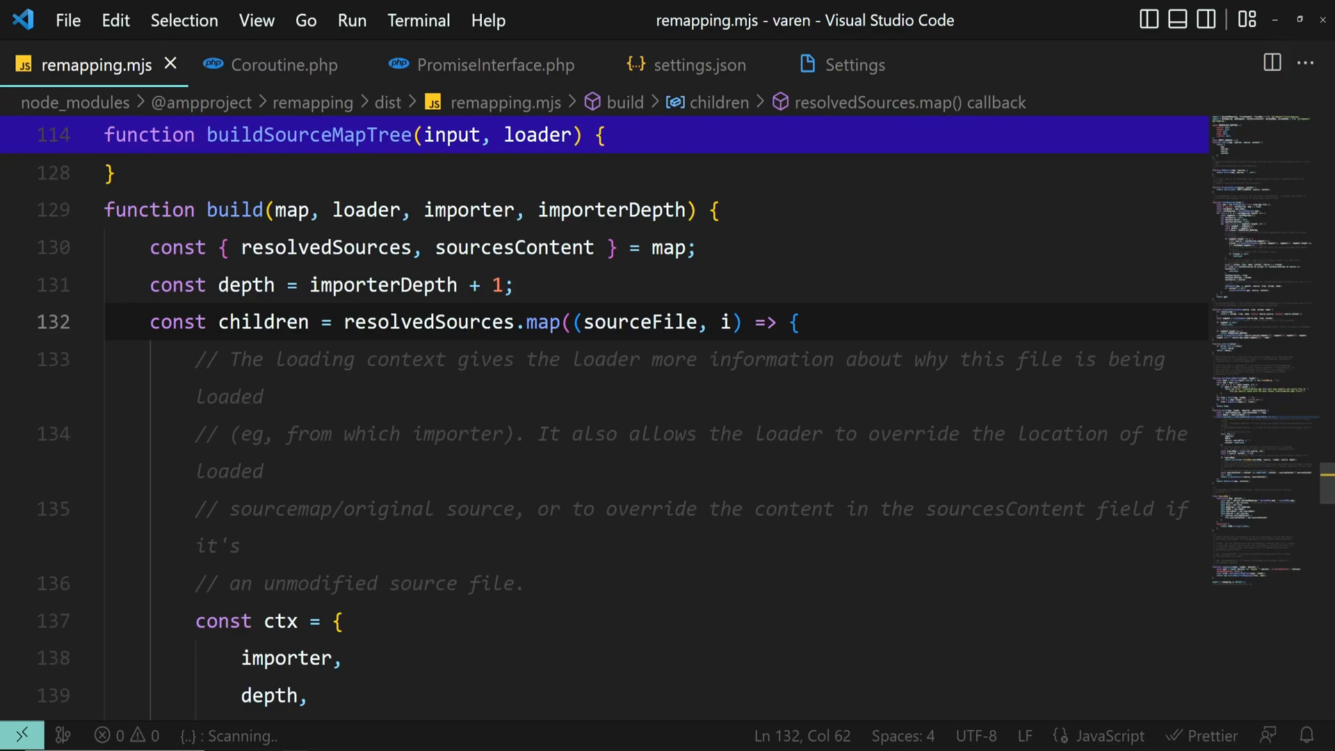
pyautogui.click(796, 322)
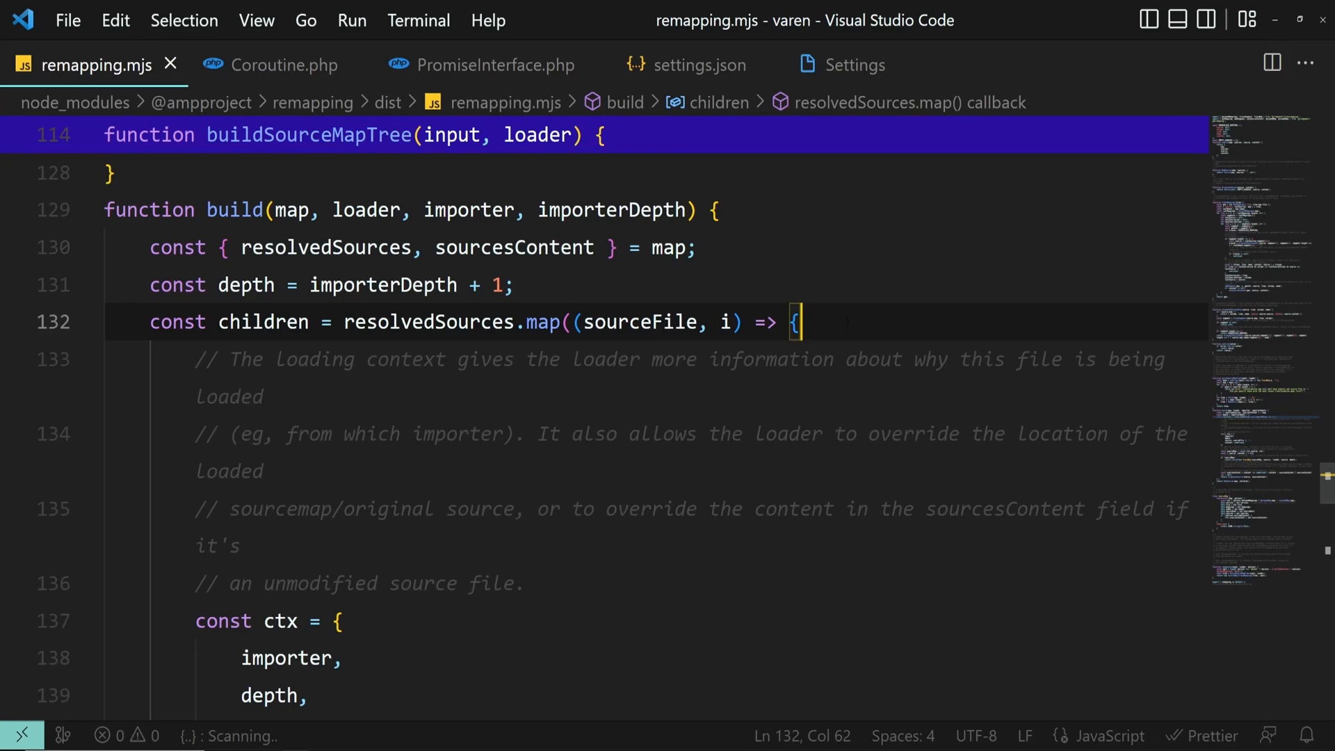
pyautogui.scroll(-3)
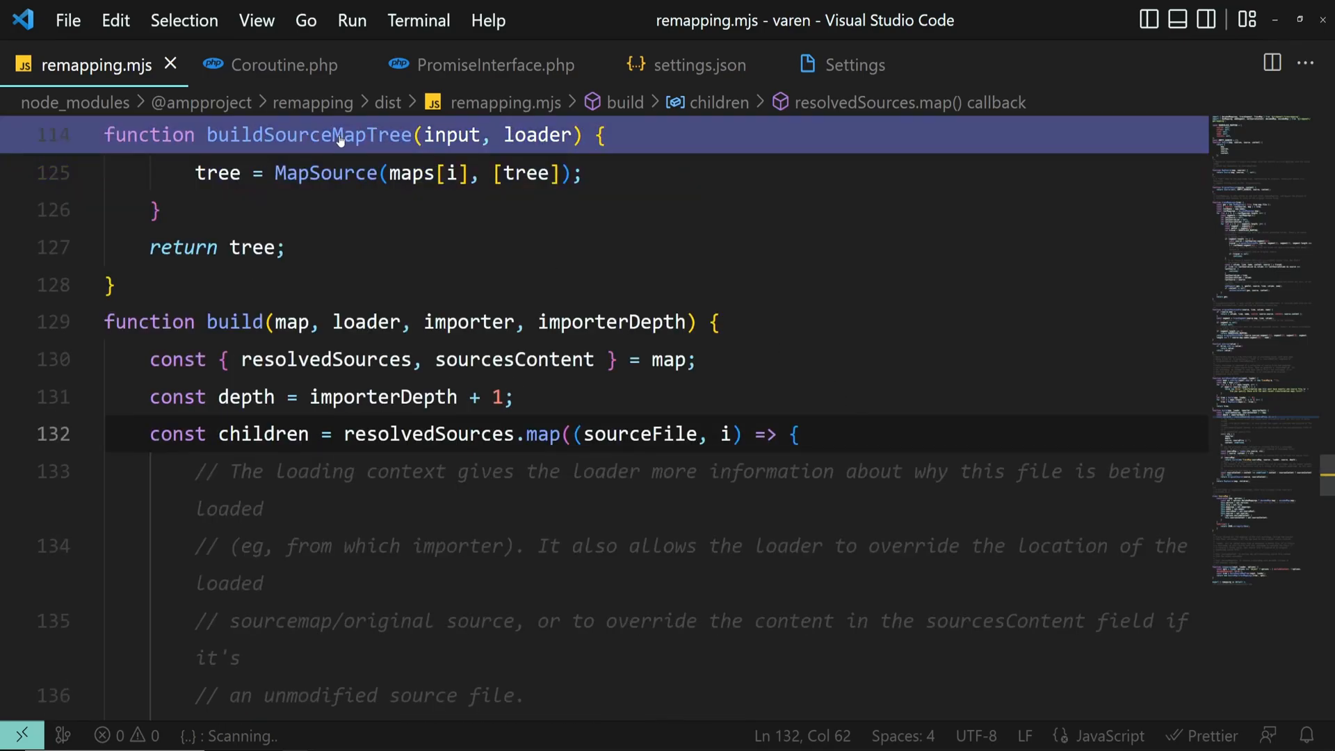
pyautogui.scroll(3)
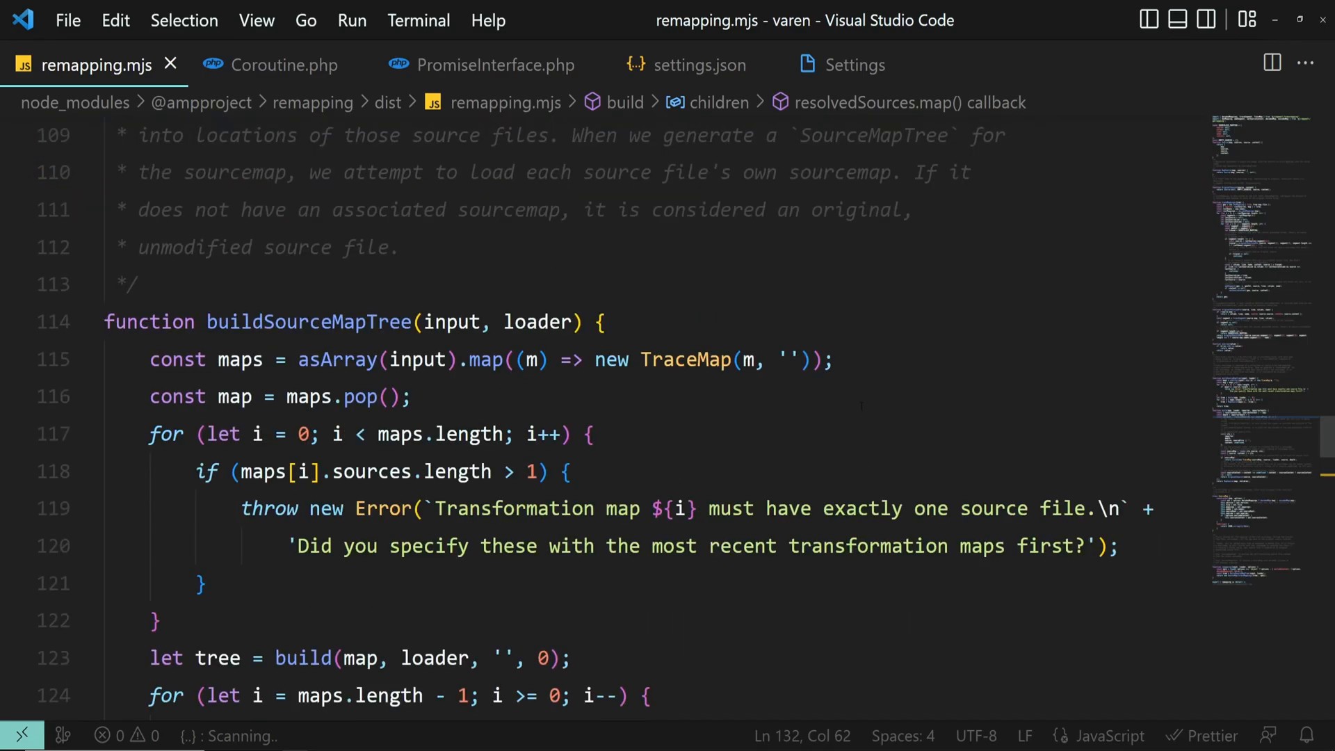